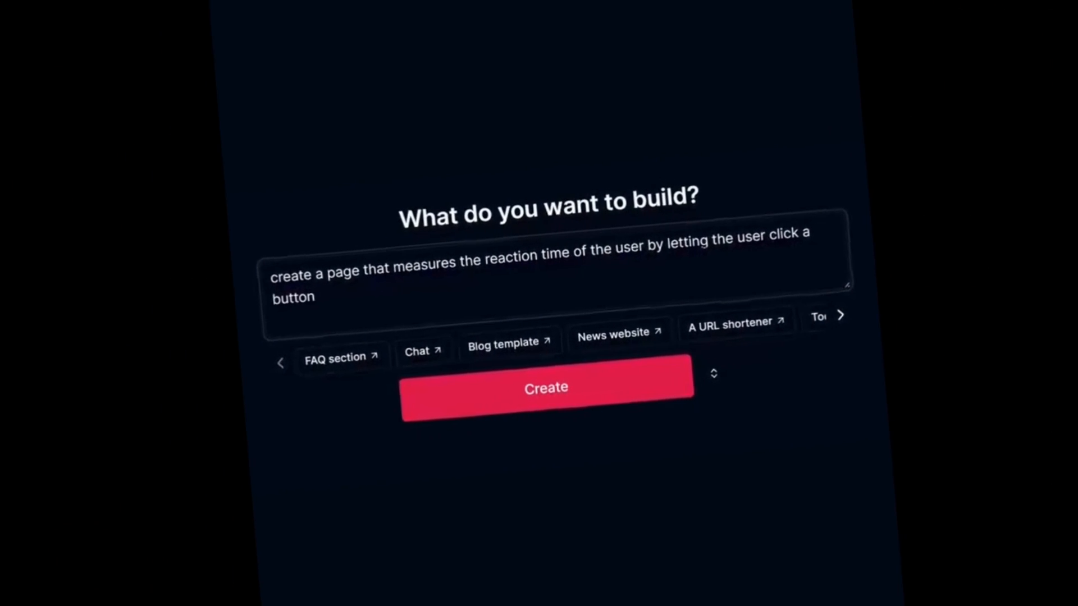
- Generate the reaction-time app from the prompt and browse its code repository's components folder
left_click(546, 388)
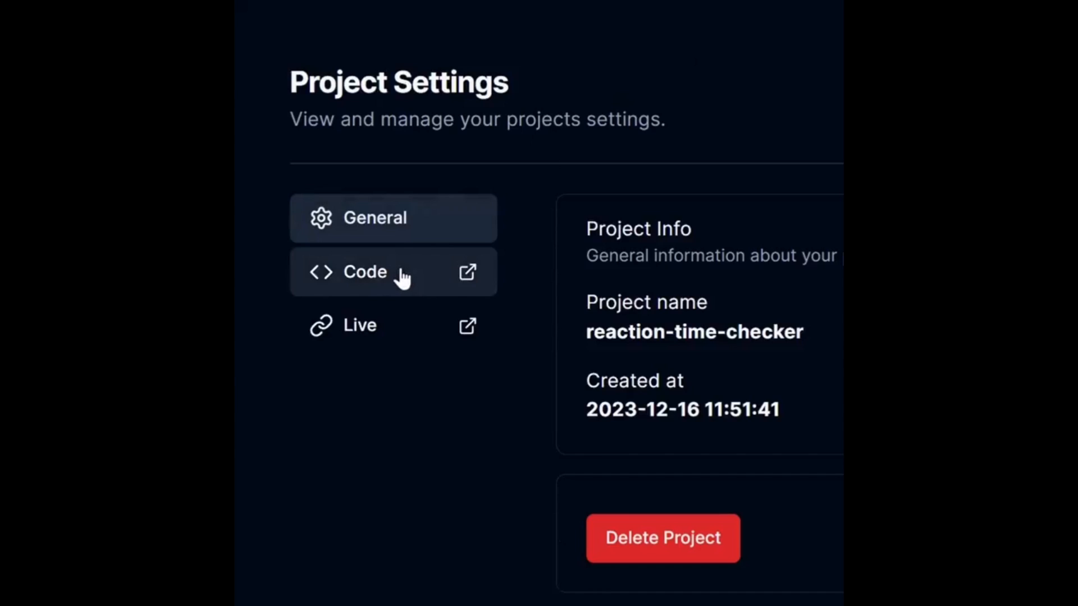
left_click(468, 271)
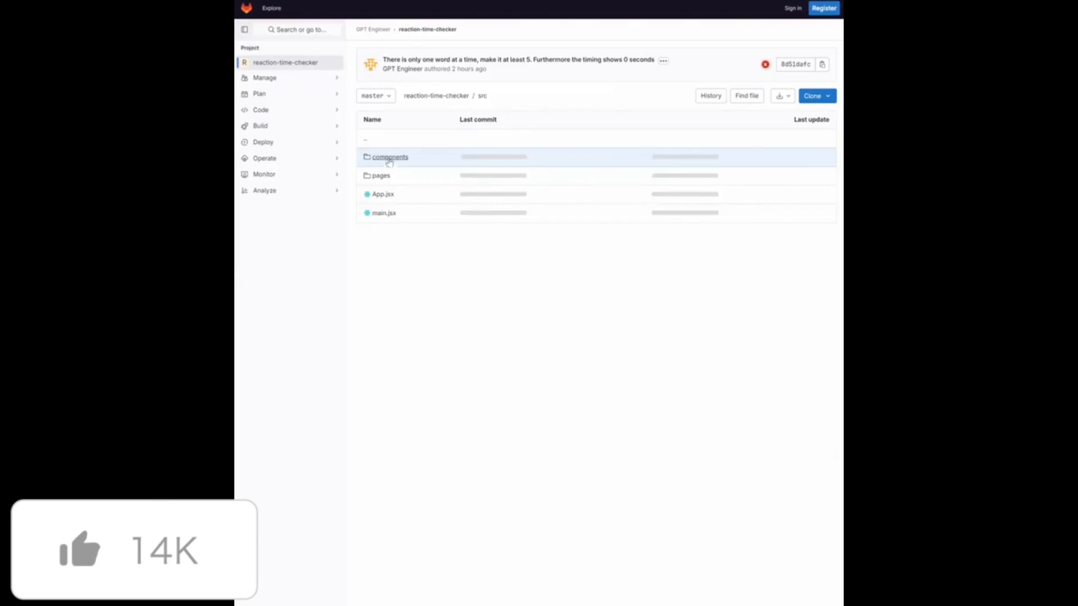
left_click(553, 48)
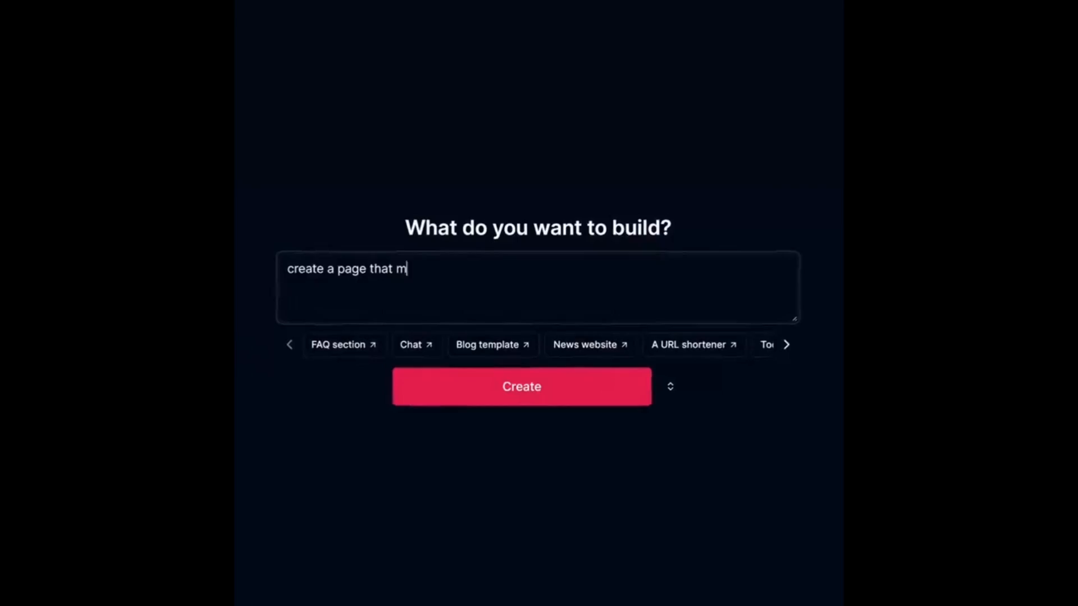
- Revisit the components folder and open the reaction-time-checker project editor with its preview
left_click(520, 386)
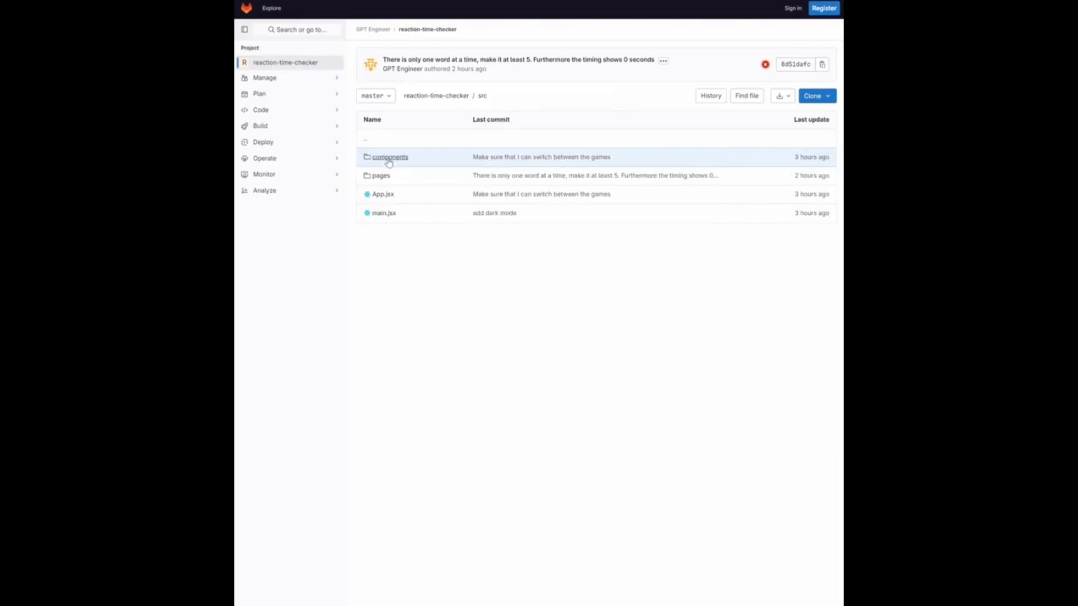
left_click(531, 53)
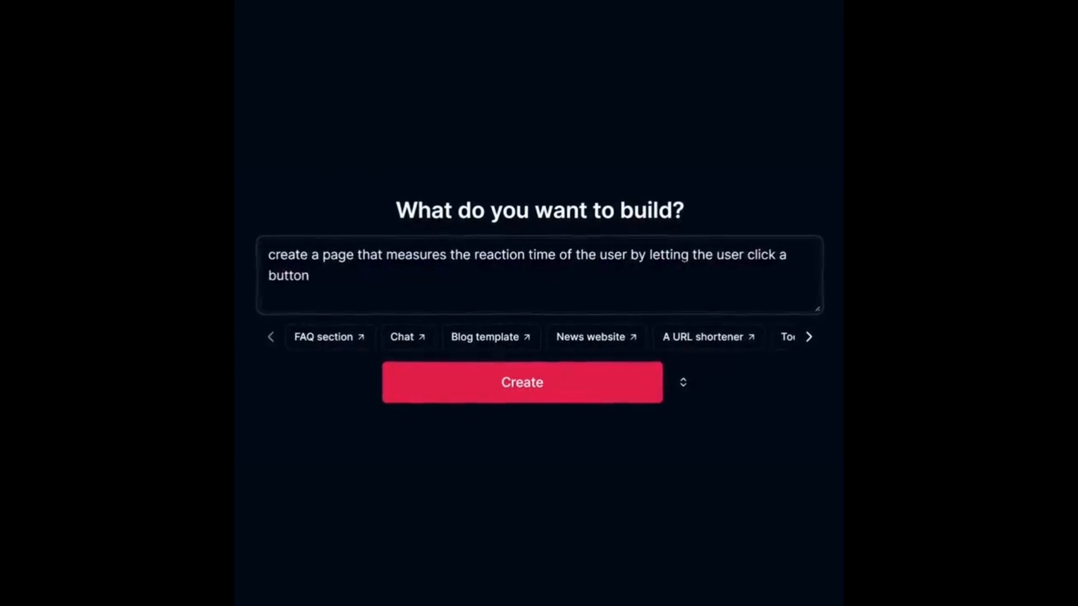
left_click(522, 382)
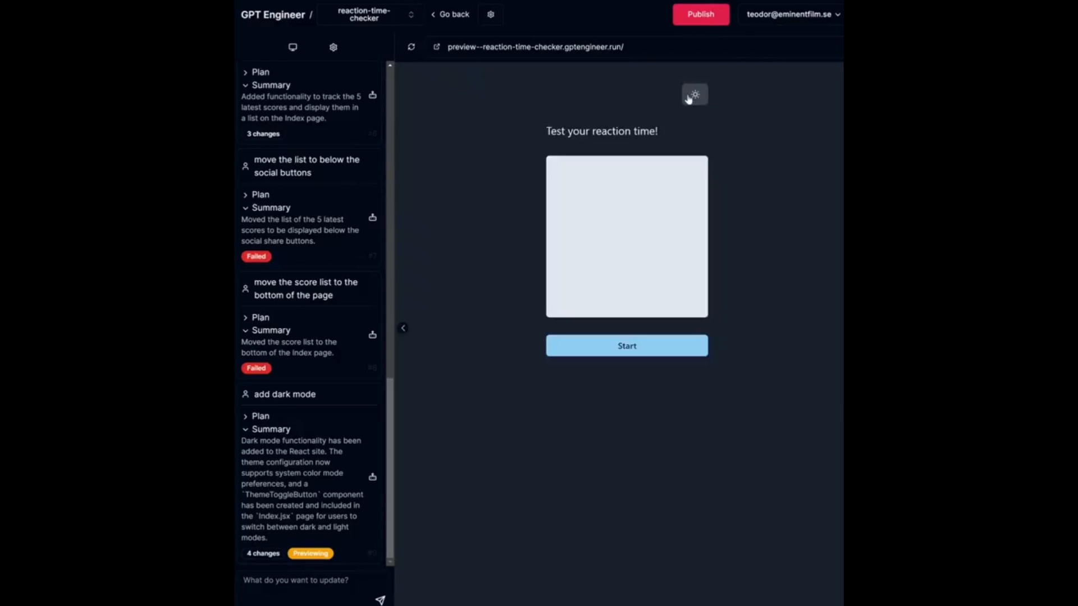
- Request a list displaying the 5 latest scores in the update box
type("add a list that displays the 5 latest scores ach")
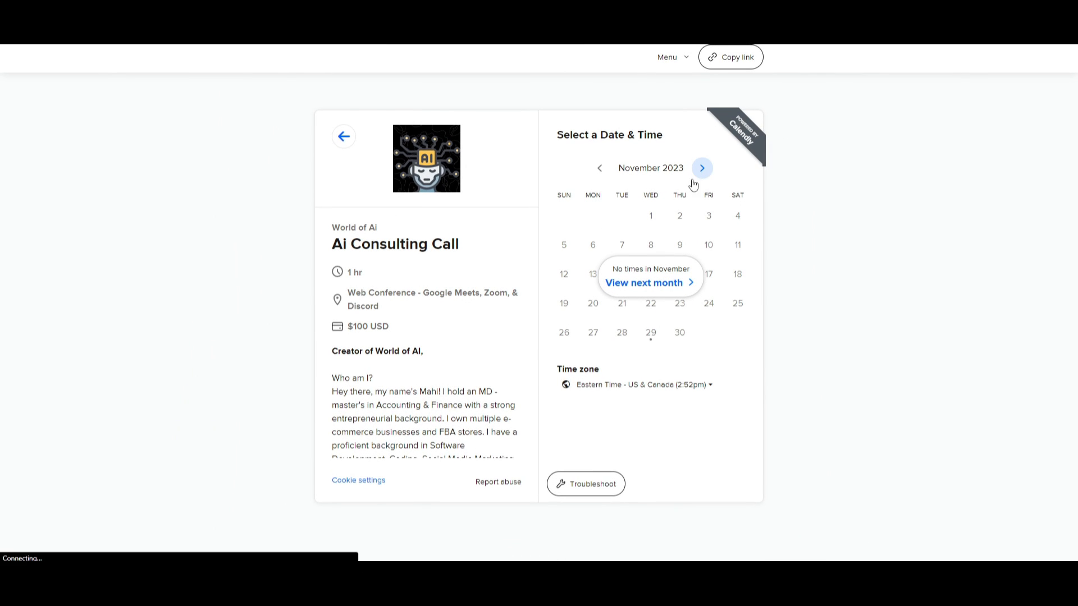
- Check next month's availability on the AI Consulting Call booking calendar
left_click(702, 168)
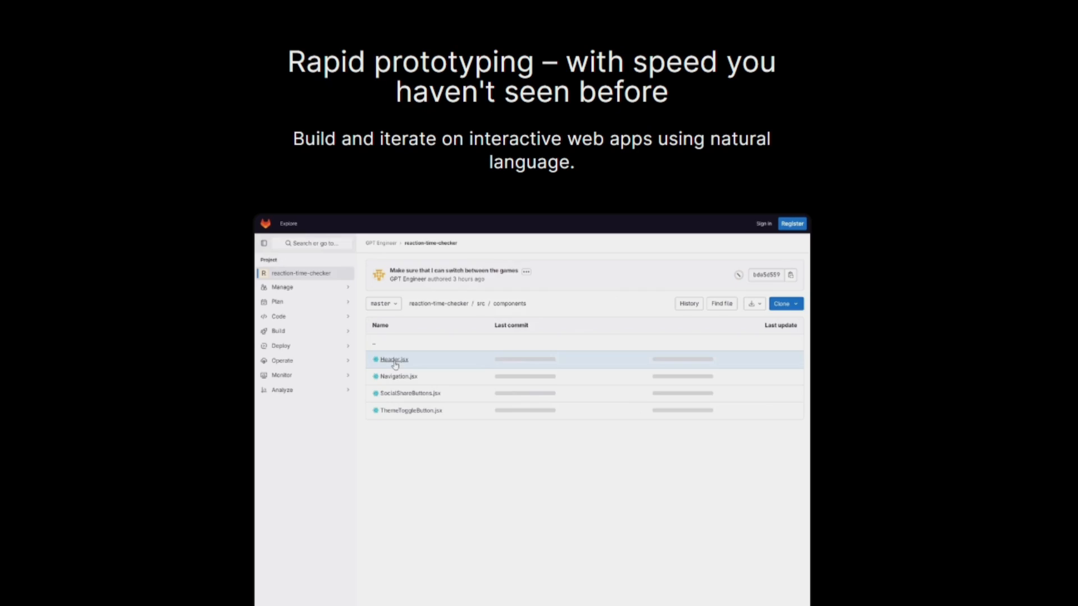
- Follow the landing-page demo building the reaction-time app and requesting dark mode
left_click(393, 360)
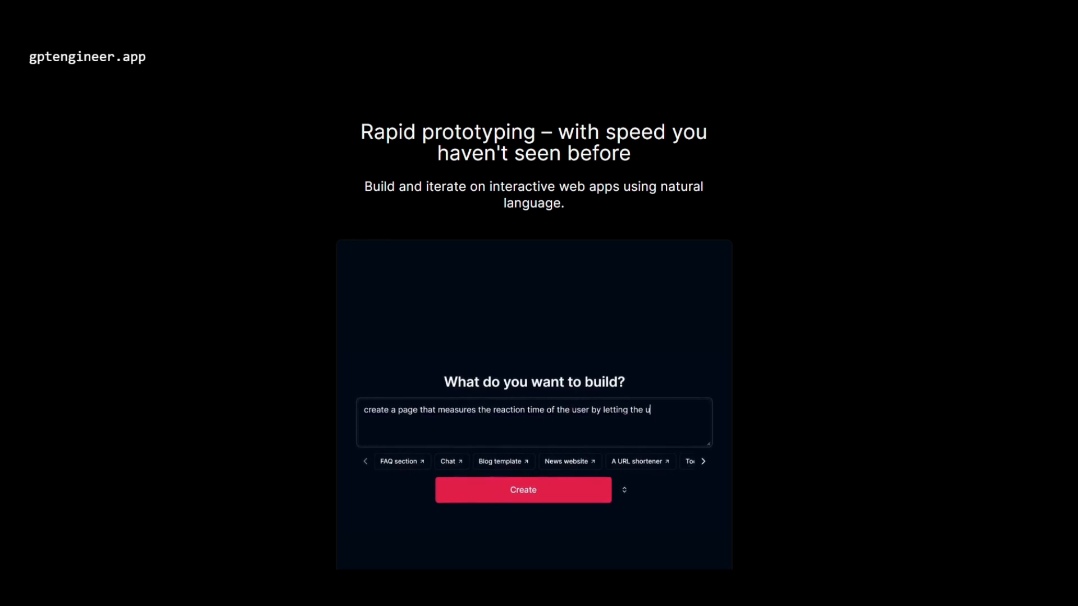
left_click(522, 490)
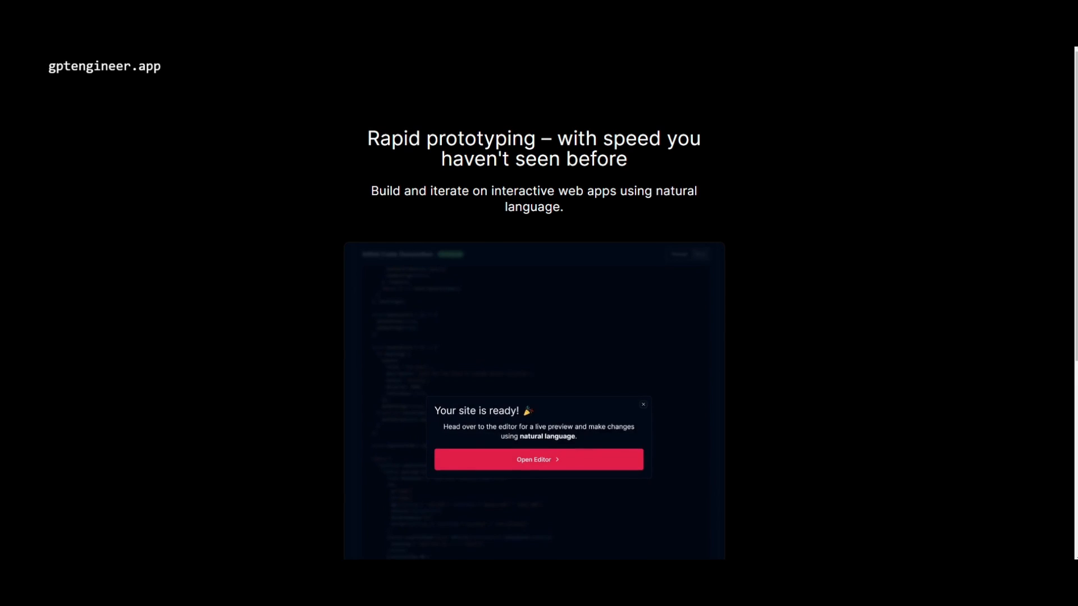
left_click(538, 459)
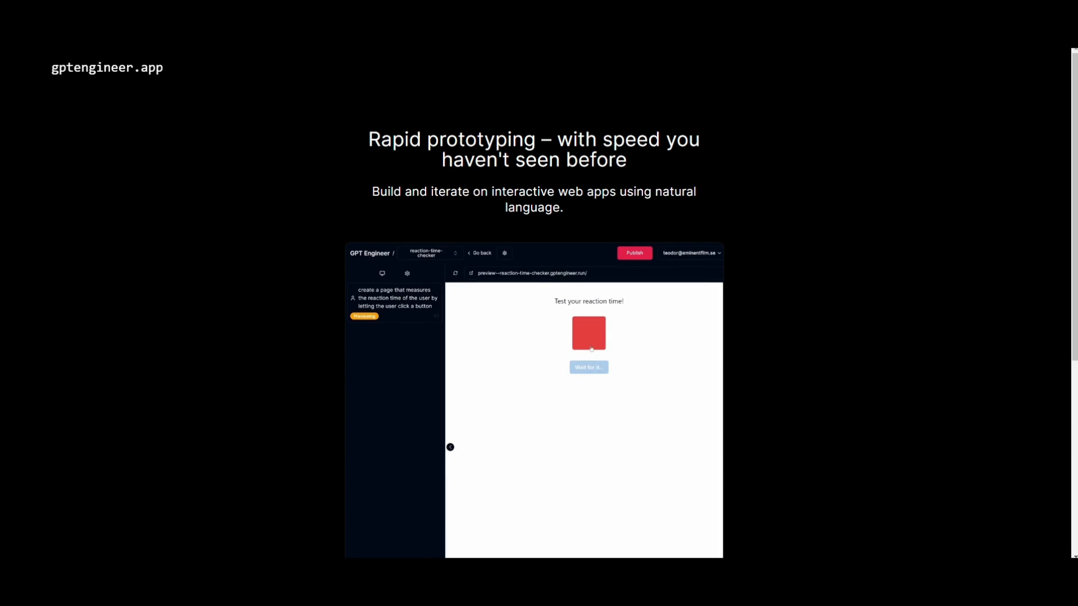
type("add dark")
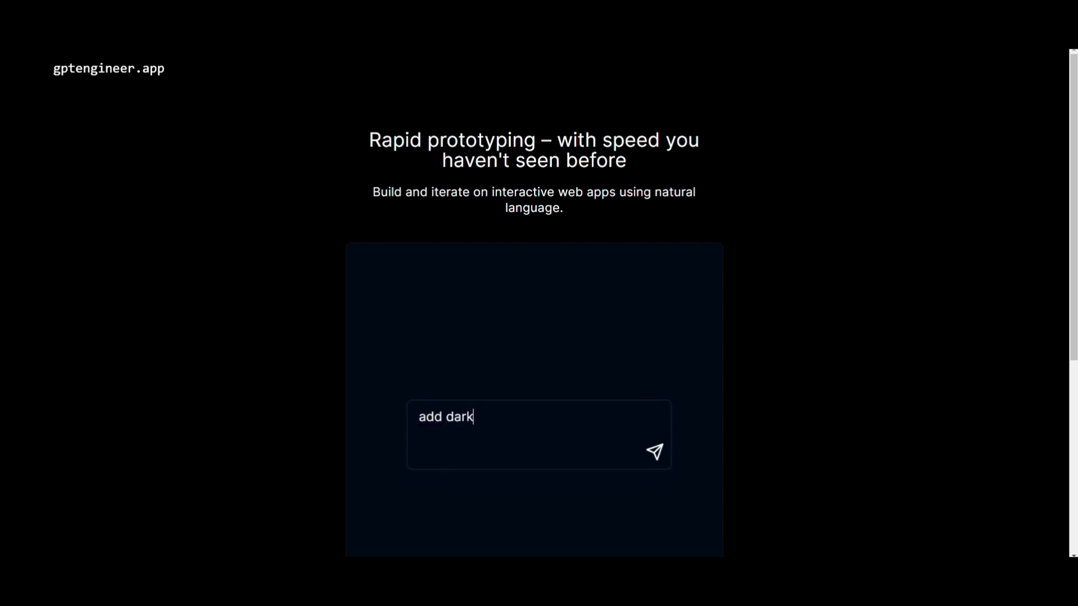
left_click(652, 452)
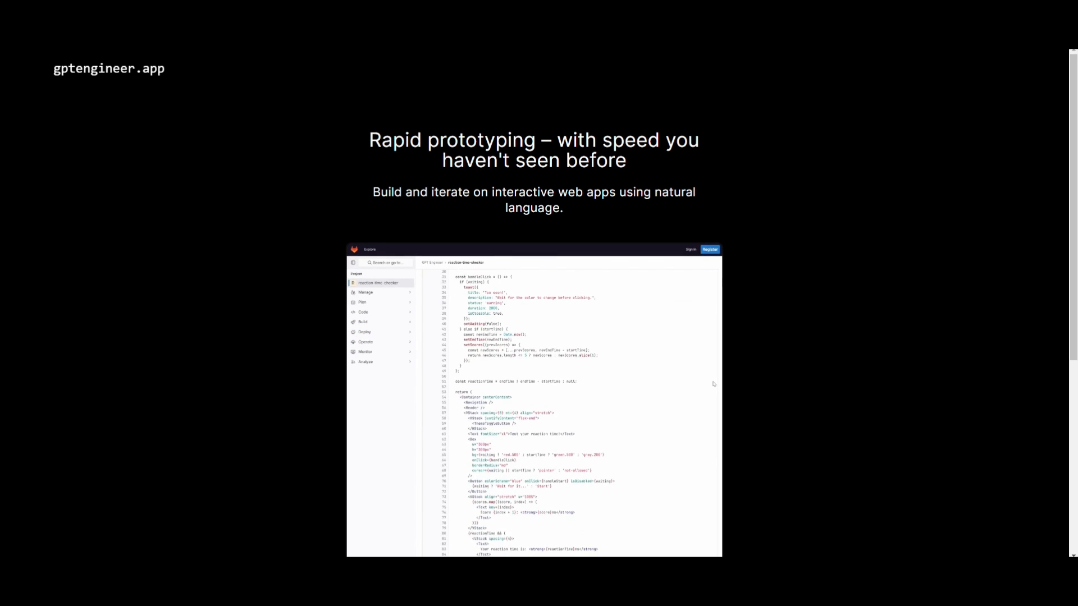
- Follow the demo publishing the app and repeating the 'add dark mode' edit, reaching the snake game video
left_click(523, 277)
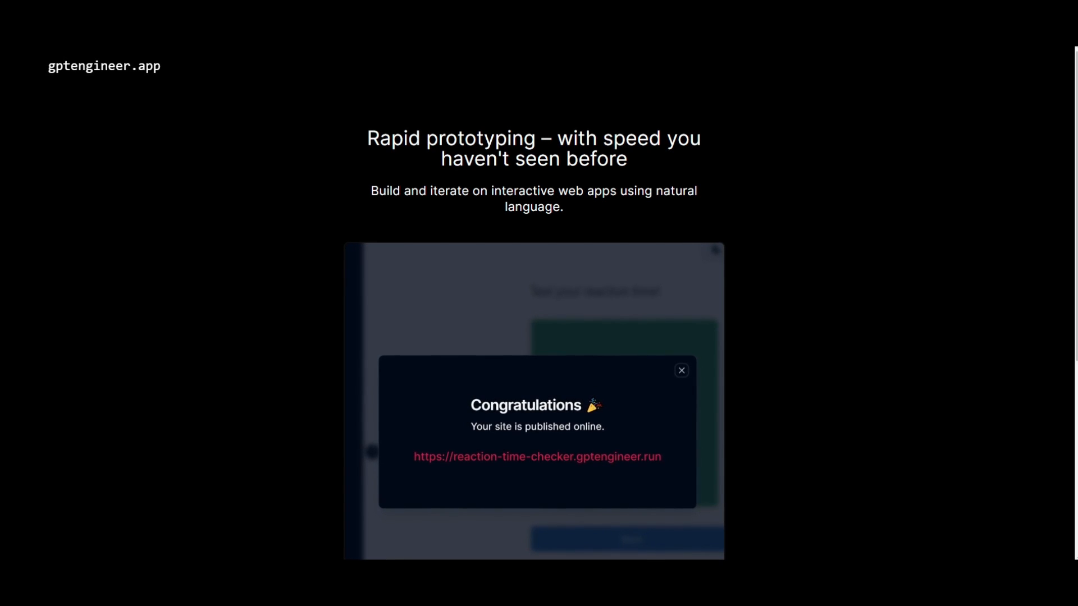
left_click(681, 370)
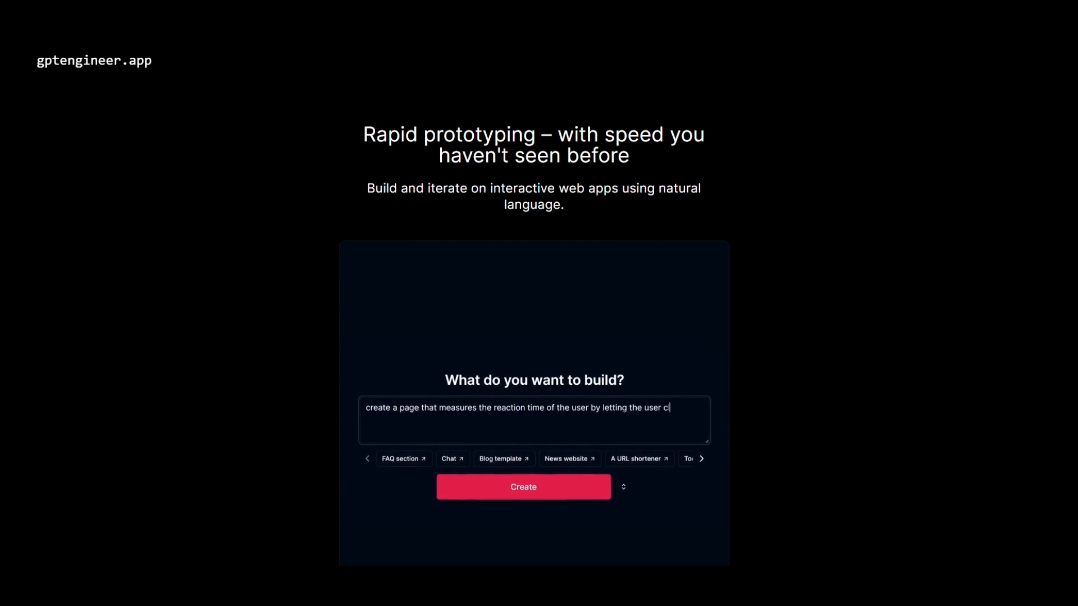
left_click(522, 486)
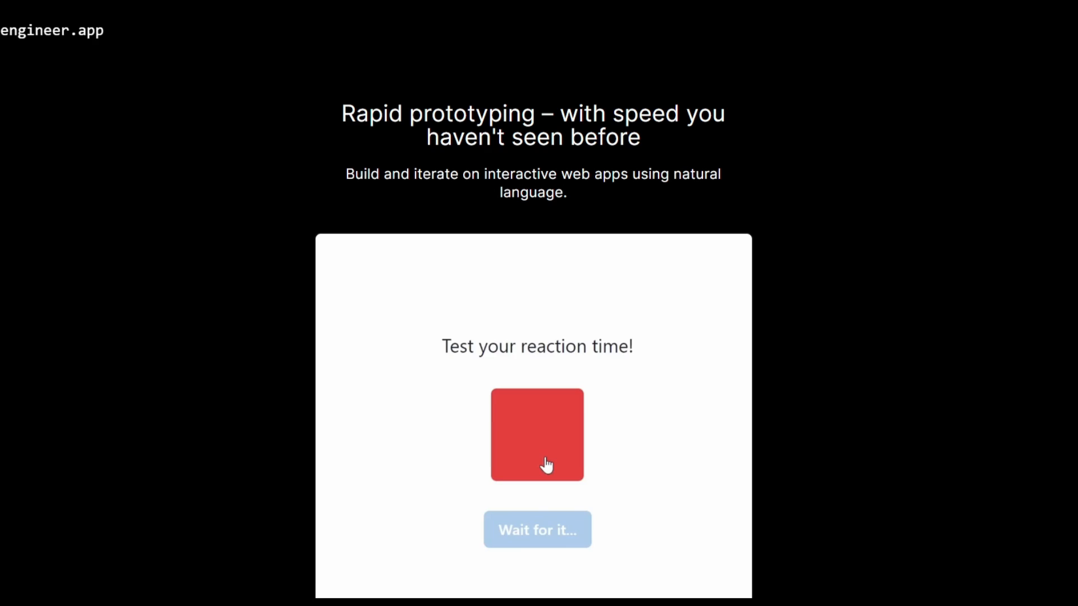
type("add dark mo")
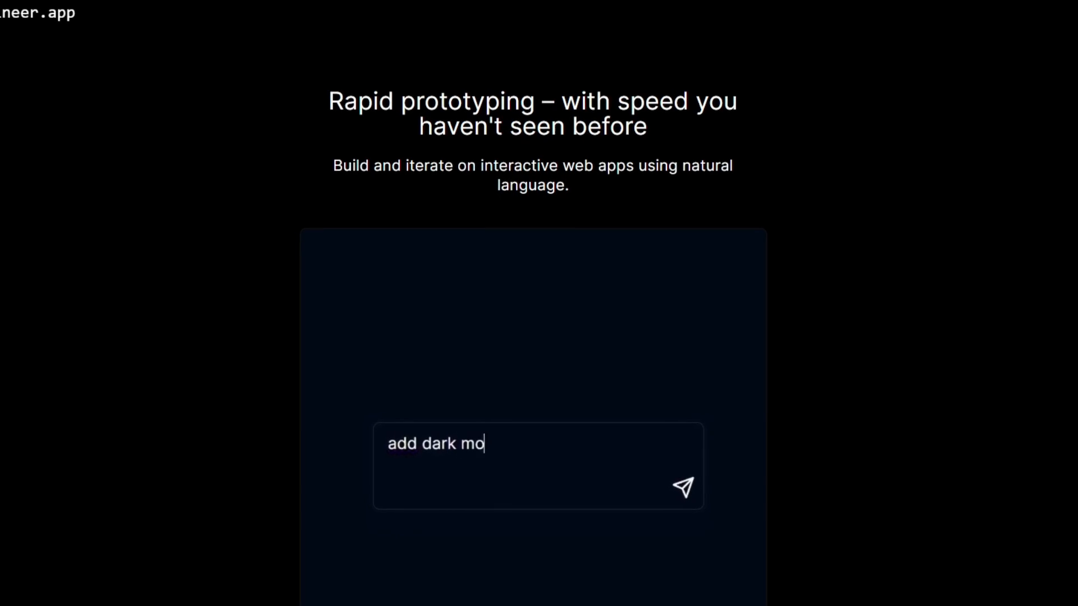
left_click(683, 486)
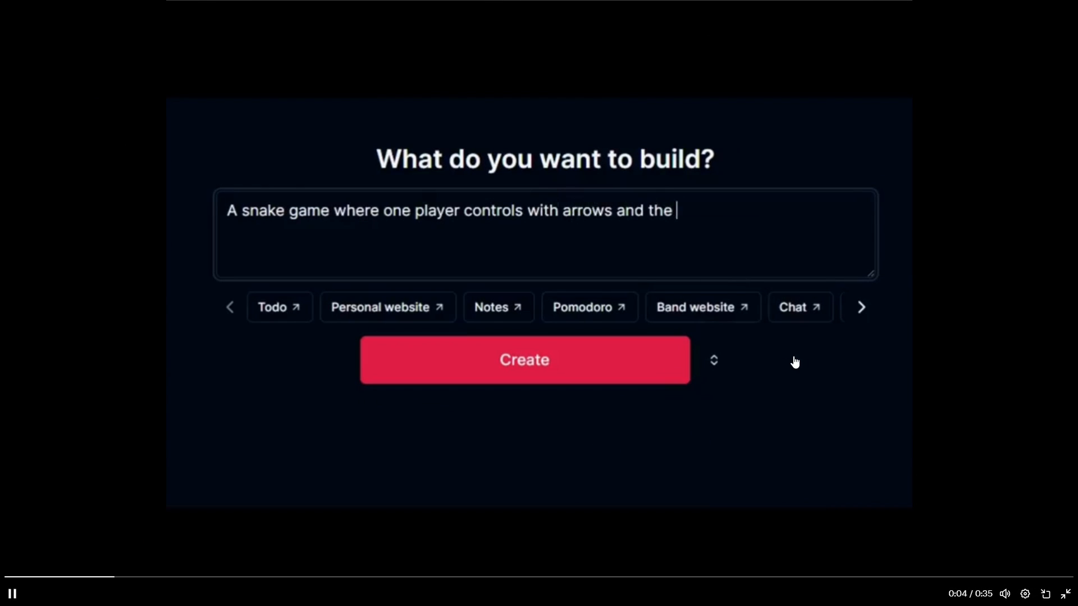
- Finish the two-player snake prompt with 'other with wasd' and create the project
type("other with")
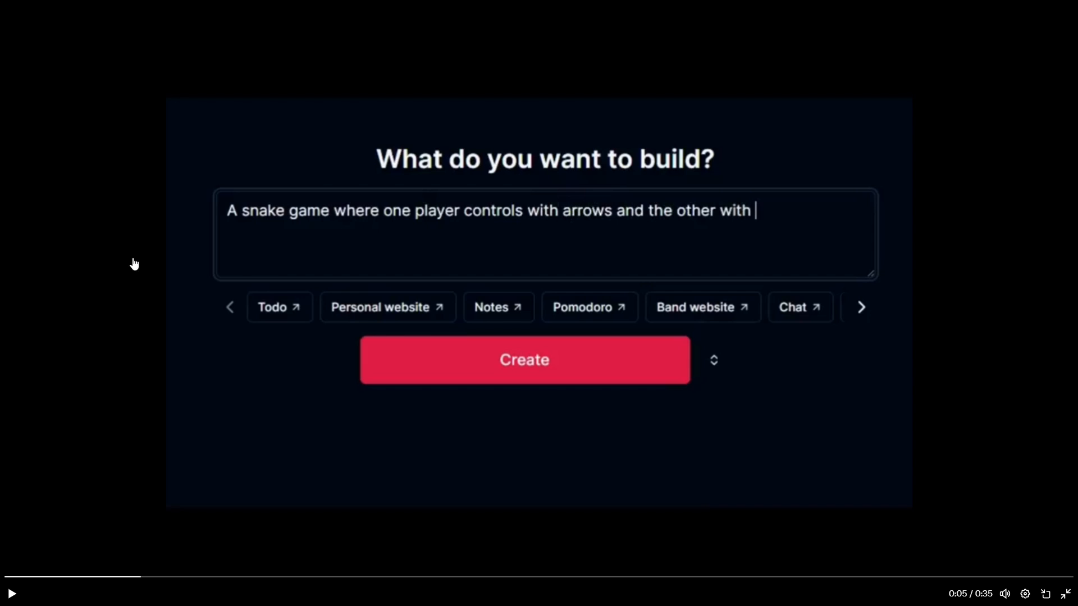
mouse_move(555, 338)
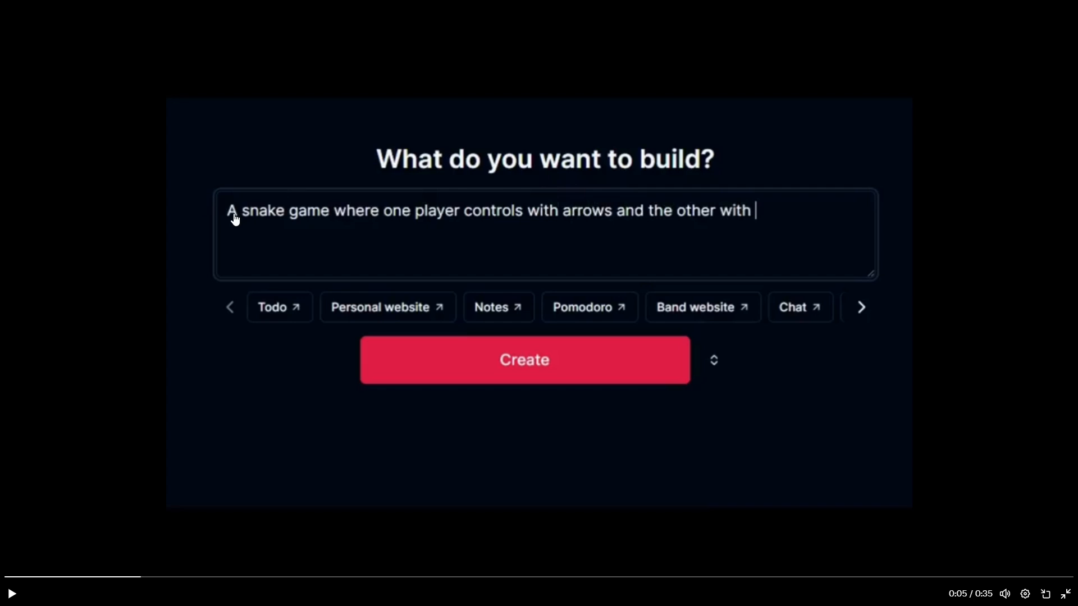
mouse_move(355, 220)
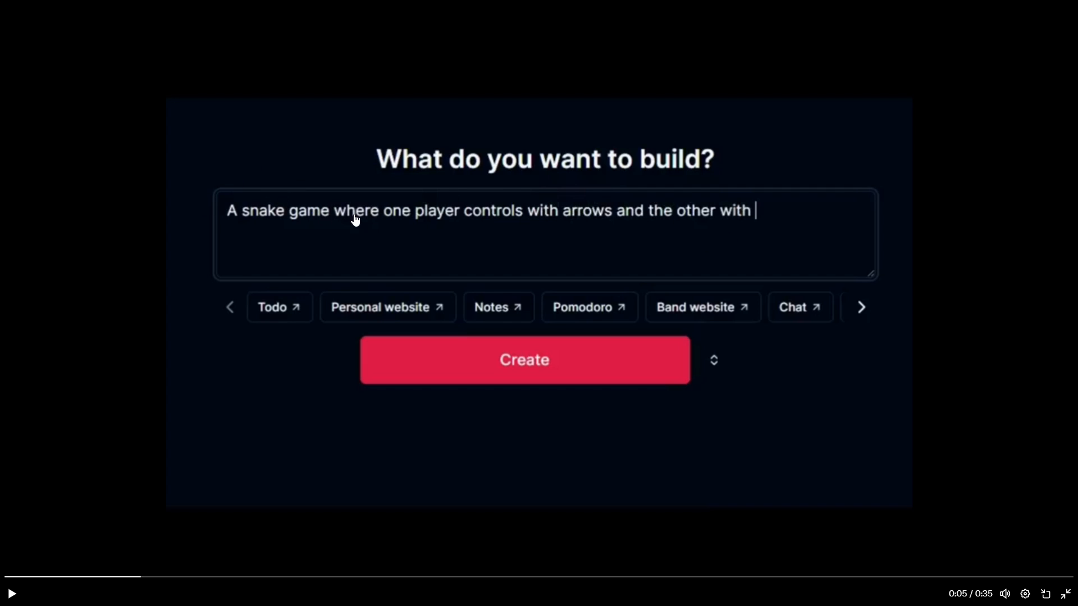
type("wasd")
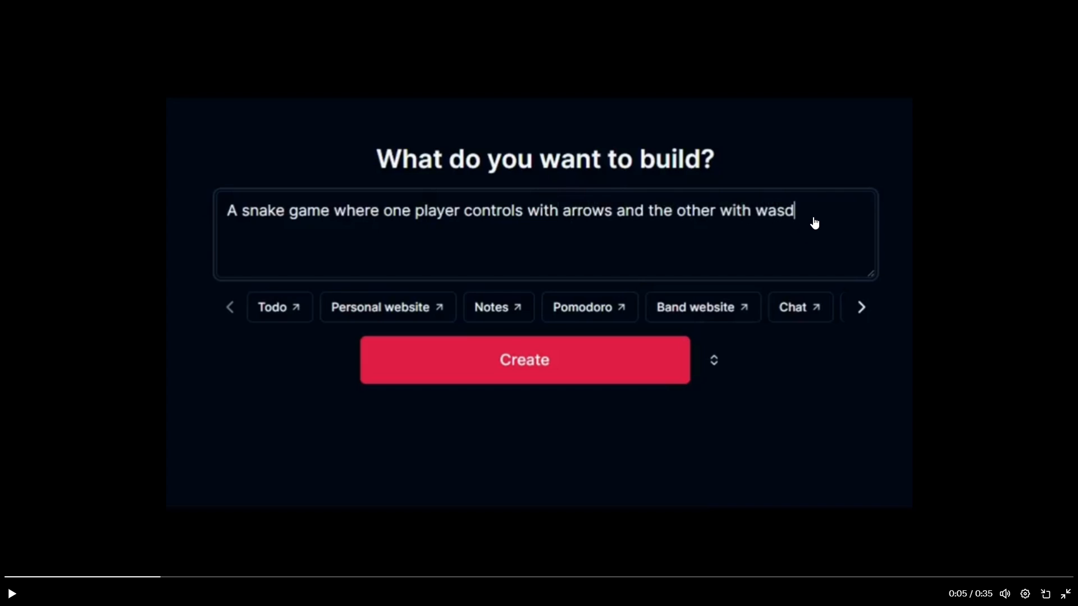
mouse_move(786, 247)
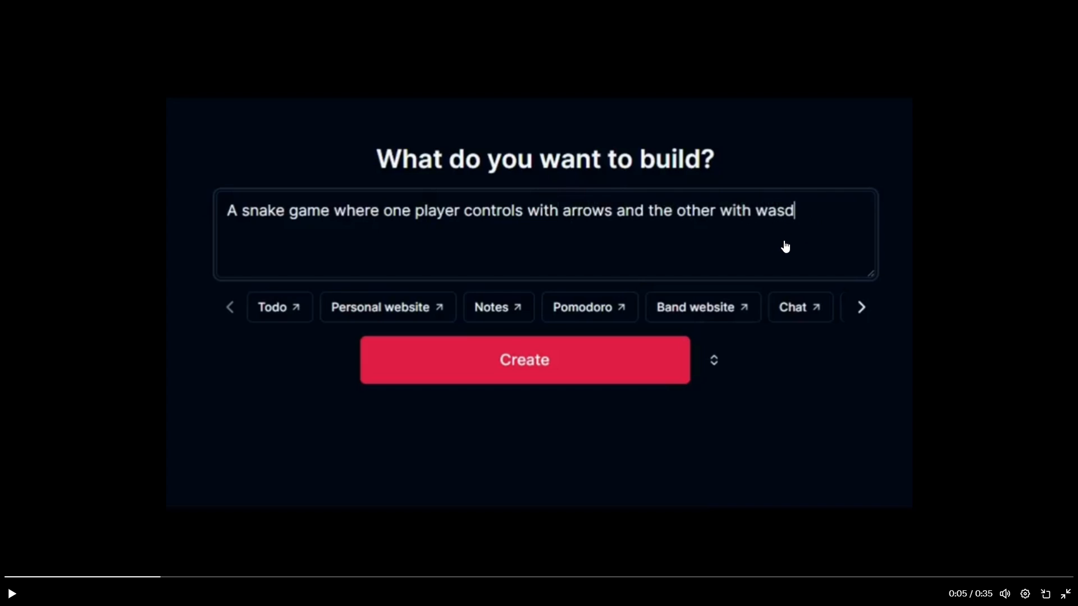
left_click(524, 359)
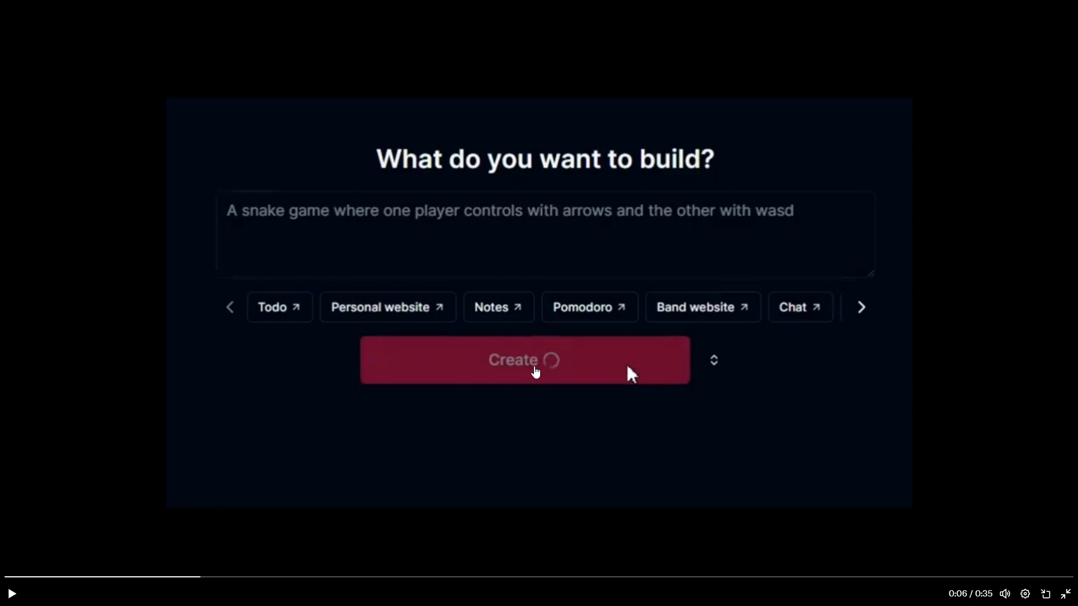
left_click(524, 360)
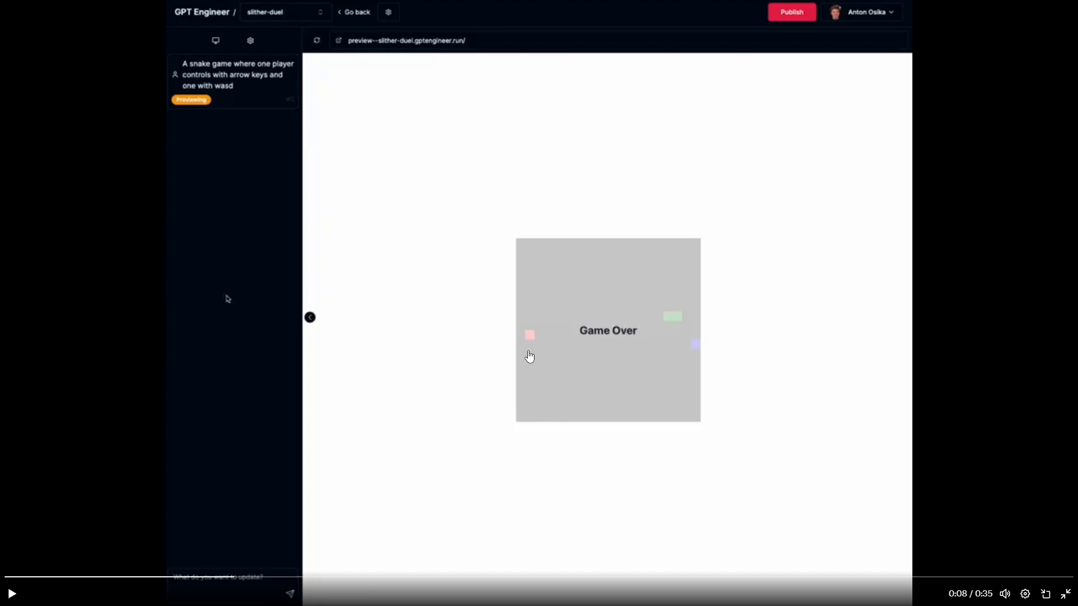
mouse_move(548, 309)
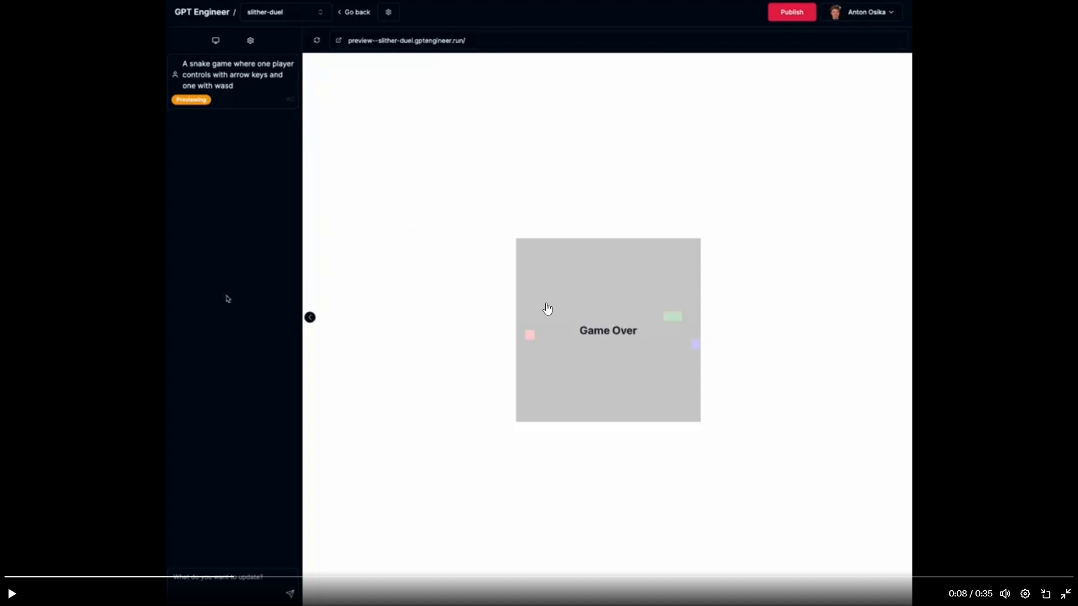
mouse_move(298, 348)
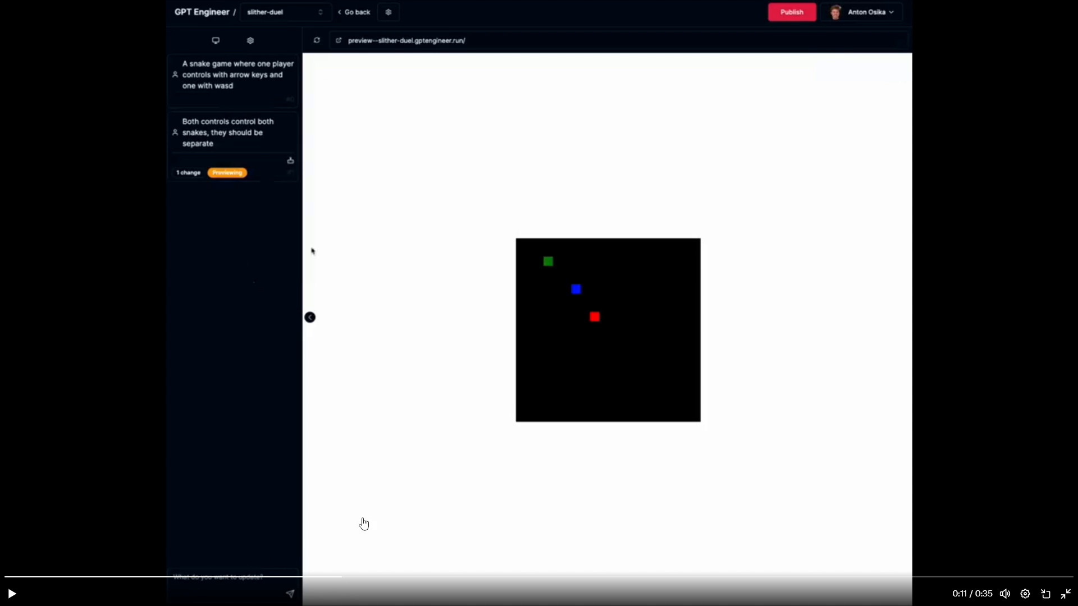
mouse_move(409, 414)
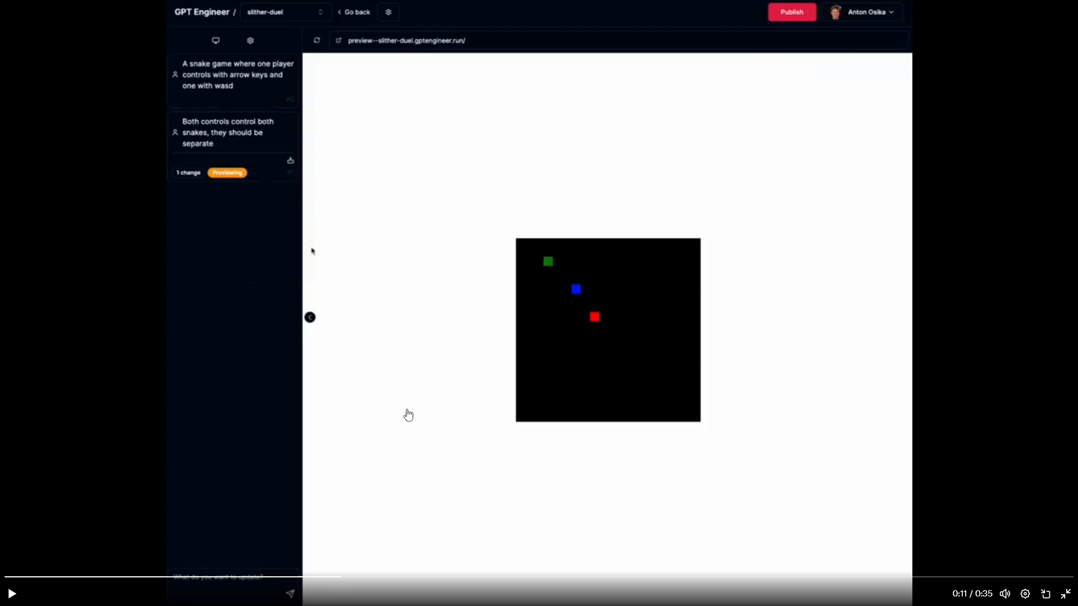
mouse_move(371, 396)
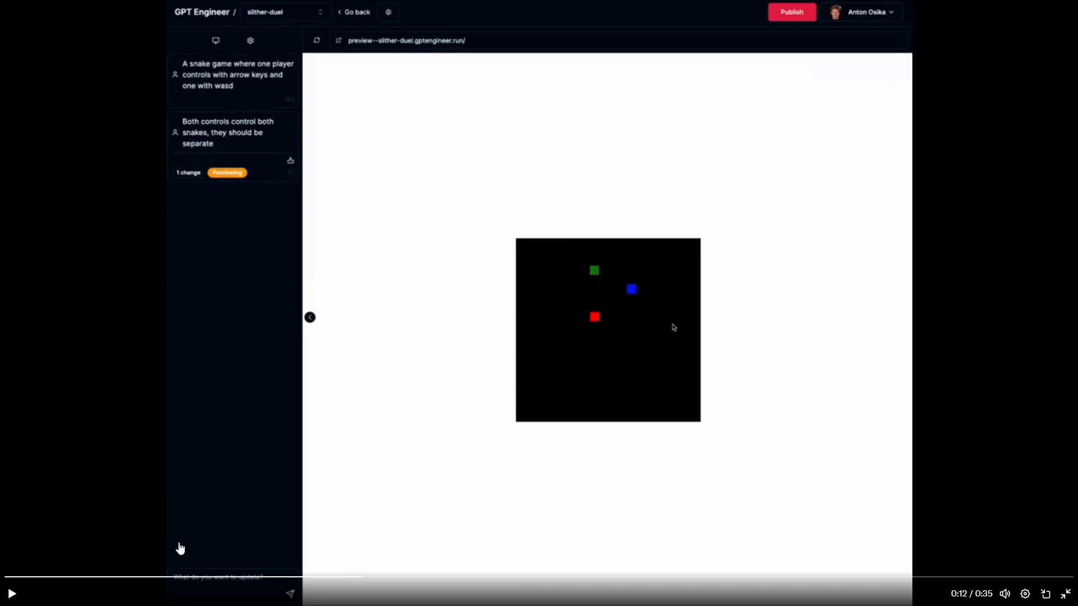
mouse_move(335, 526)
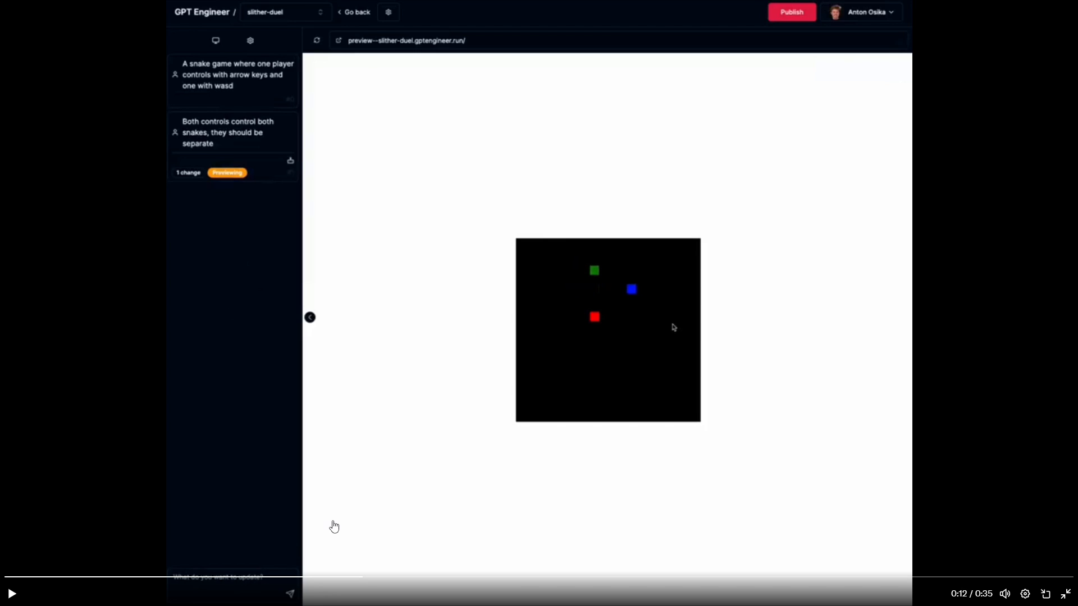
mouse_move(423, 481)
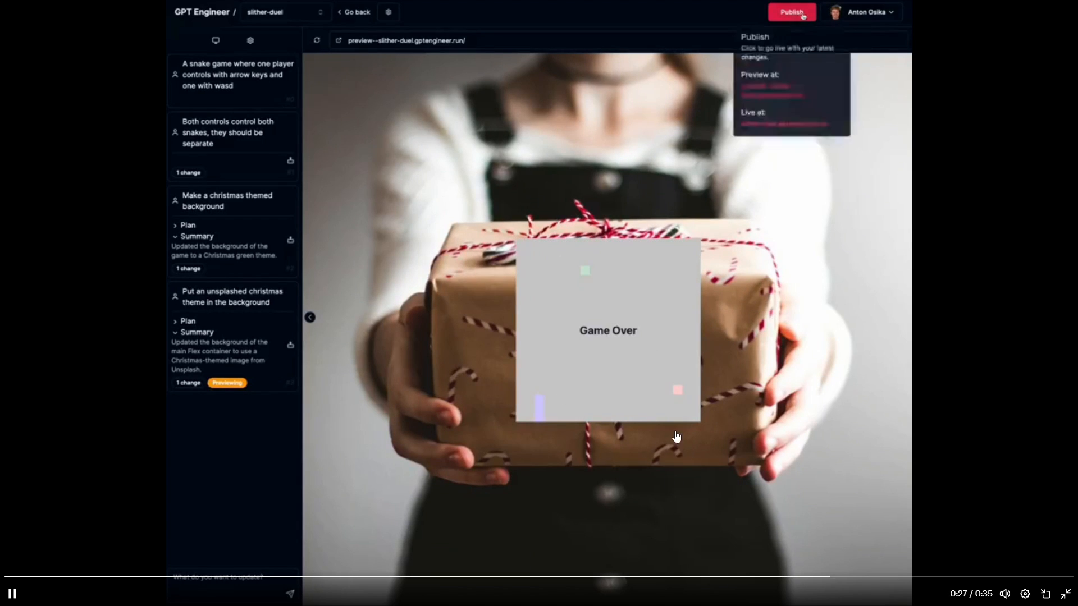
- Publish the slither-duel project with separate controls and Christmas background
left_click(792, 11)
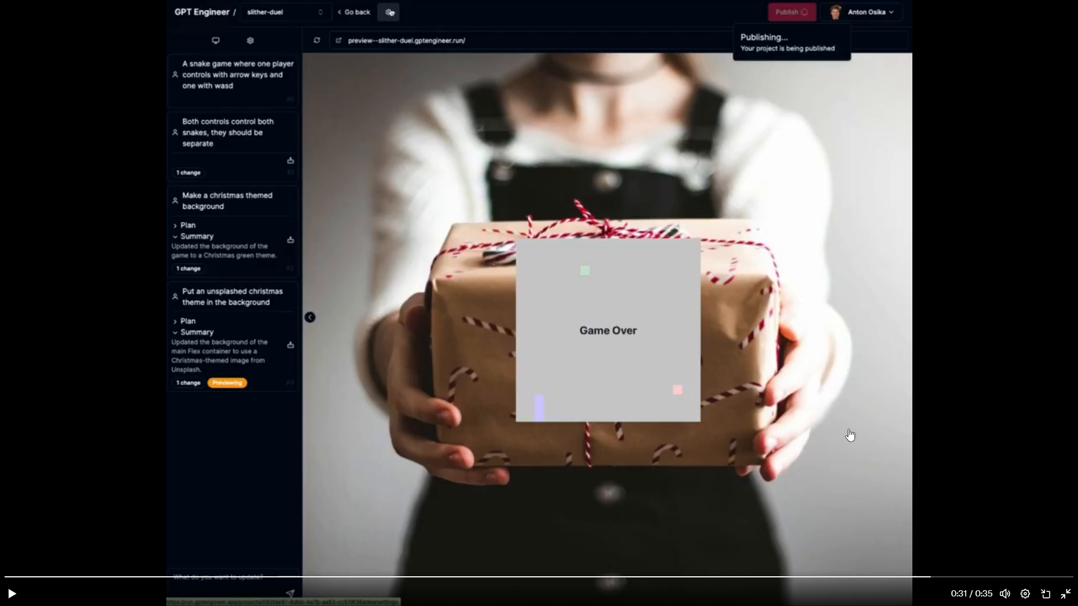
mouse_move(744, 407)
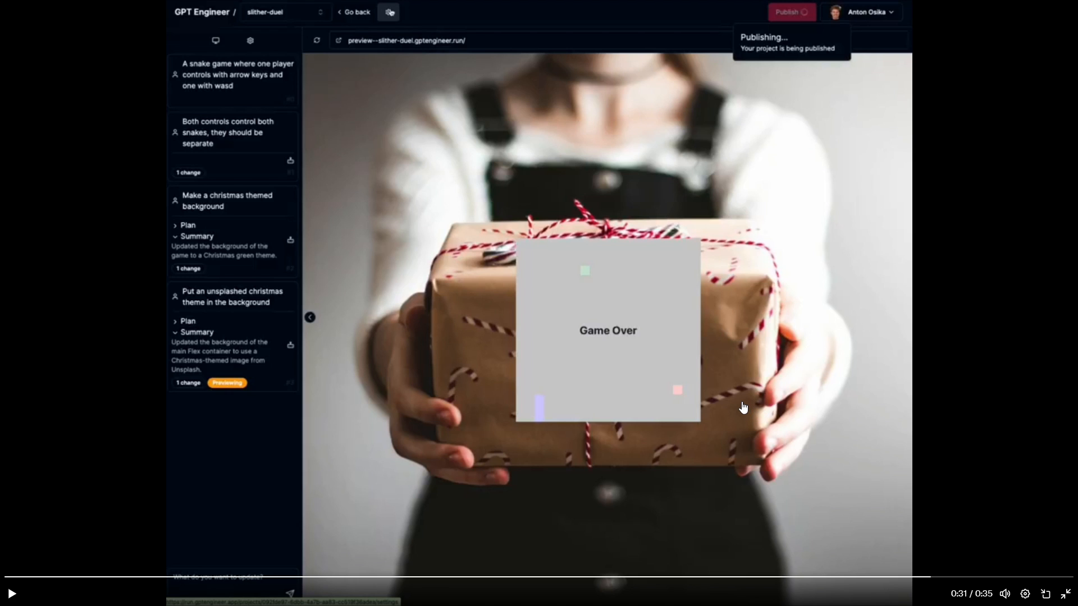
mouse_move(966, 584)
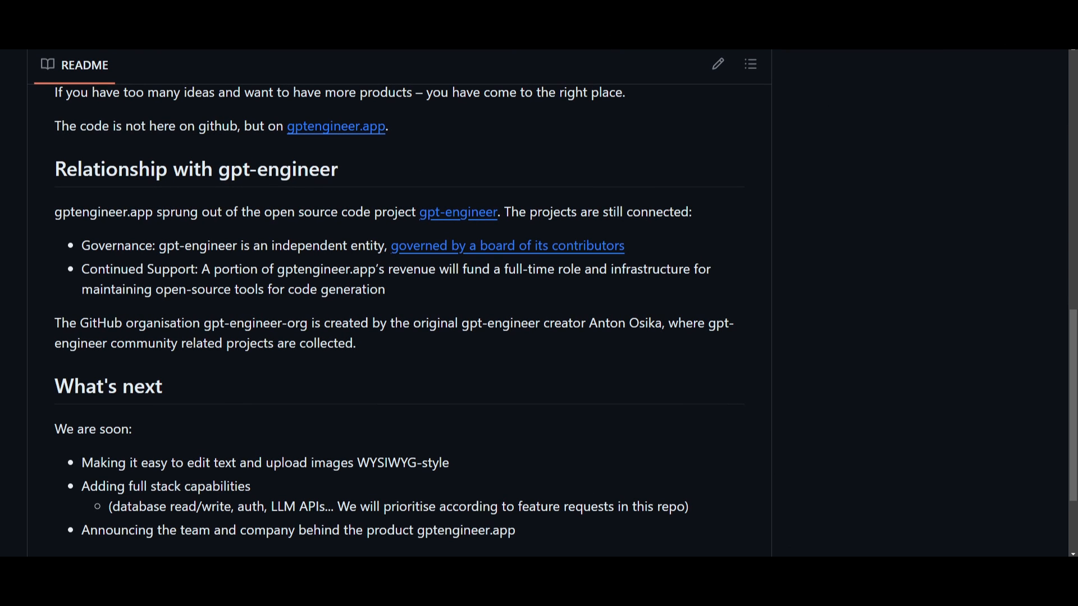
mouse_move(517, 201)
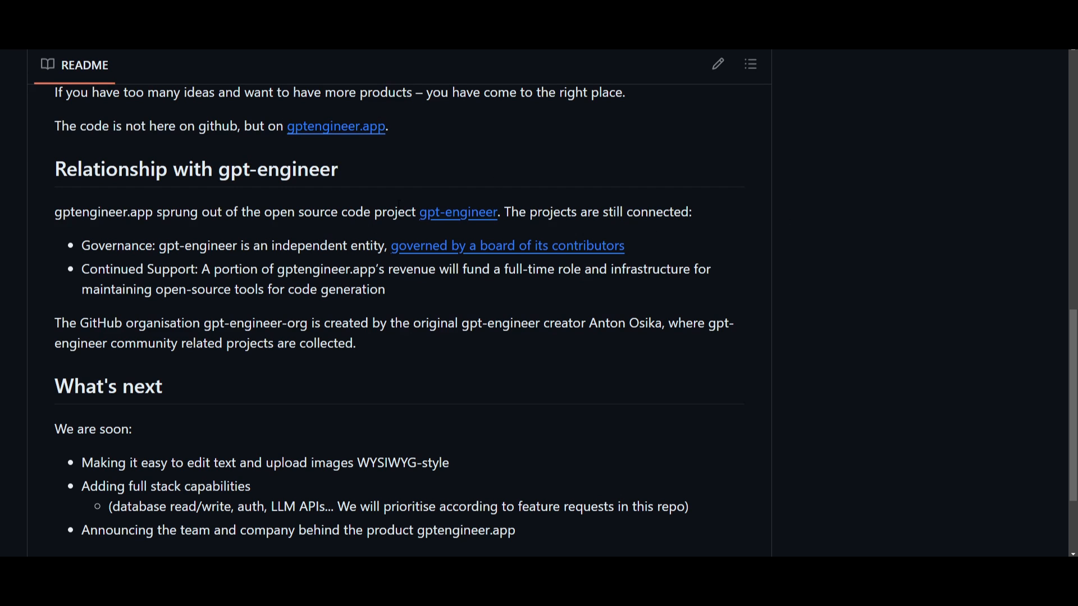
mouse_move(399, 213)
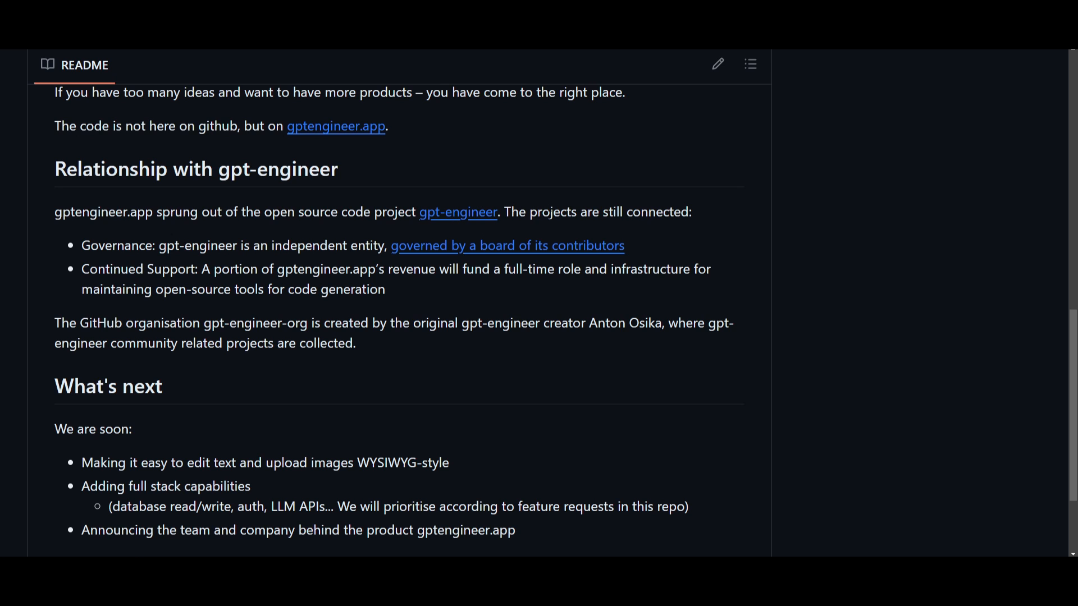
mouse_move(494, 245)
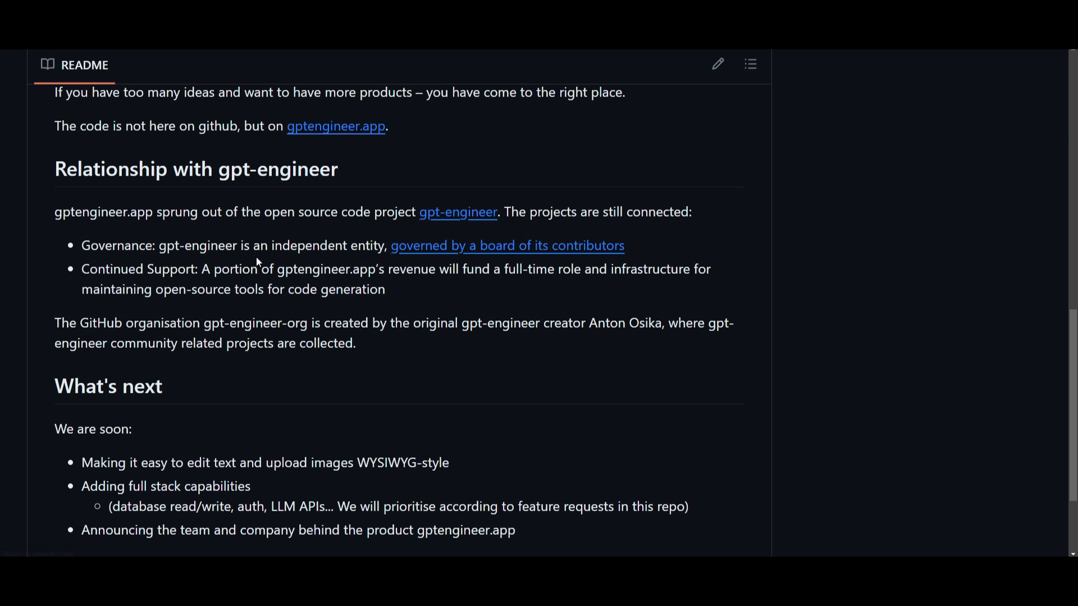
mouse_move(249, 237)
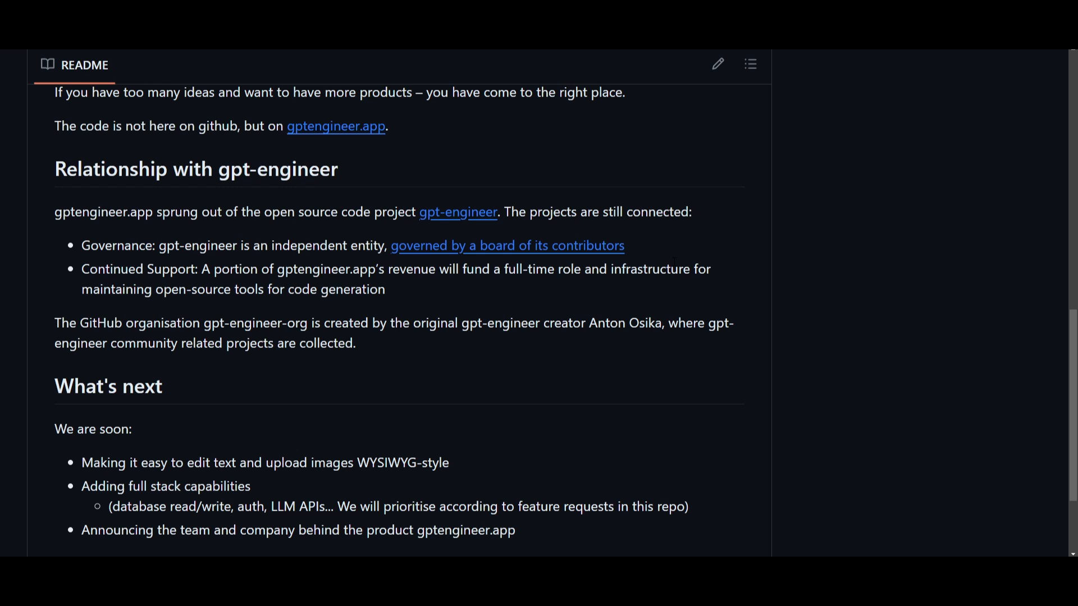
mouse_move(711, 211)
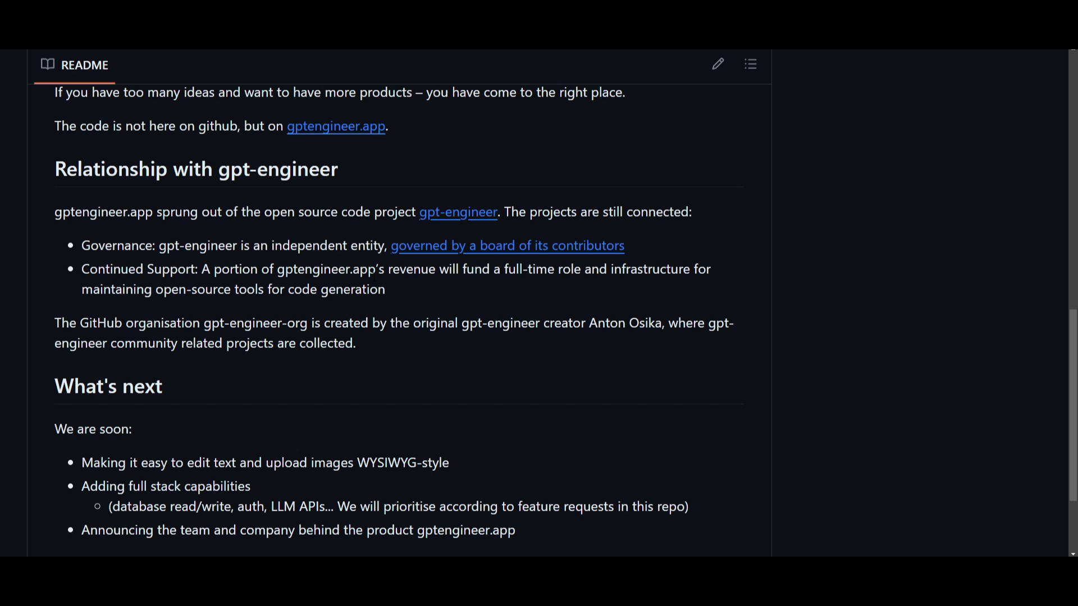
mouse_move(672, 187)
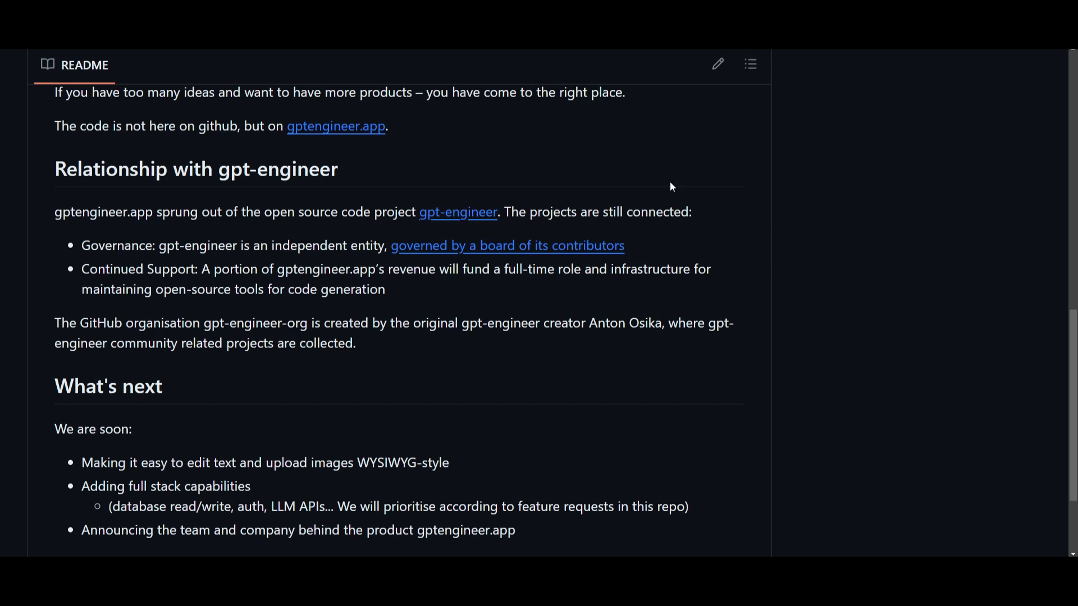
mouse_move(478, 290)
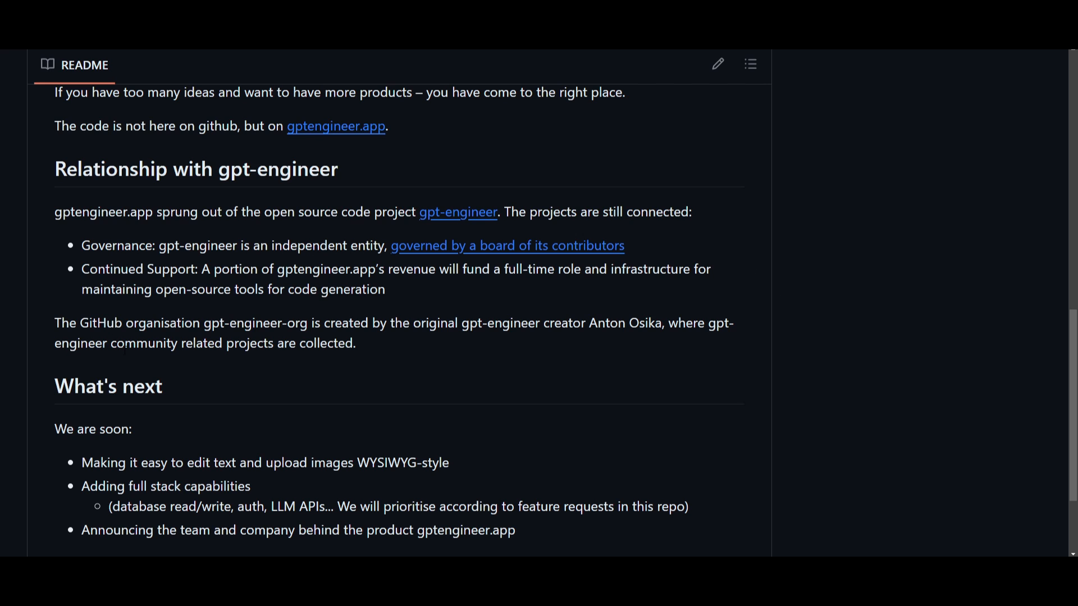
mouse_move(289, 234)
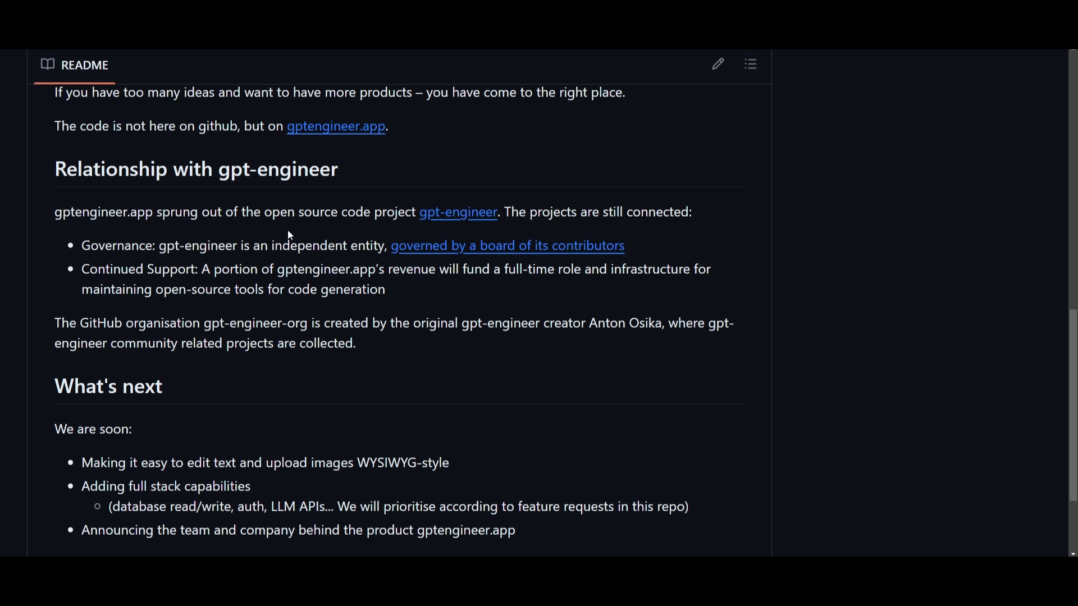
mouse_move(236, 198)
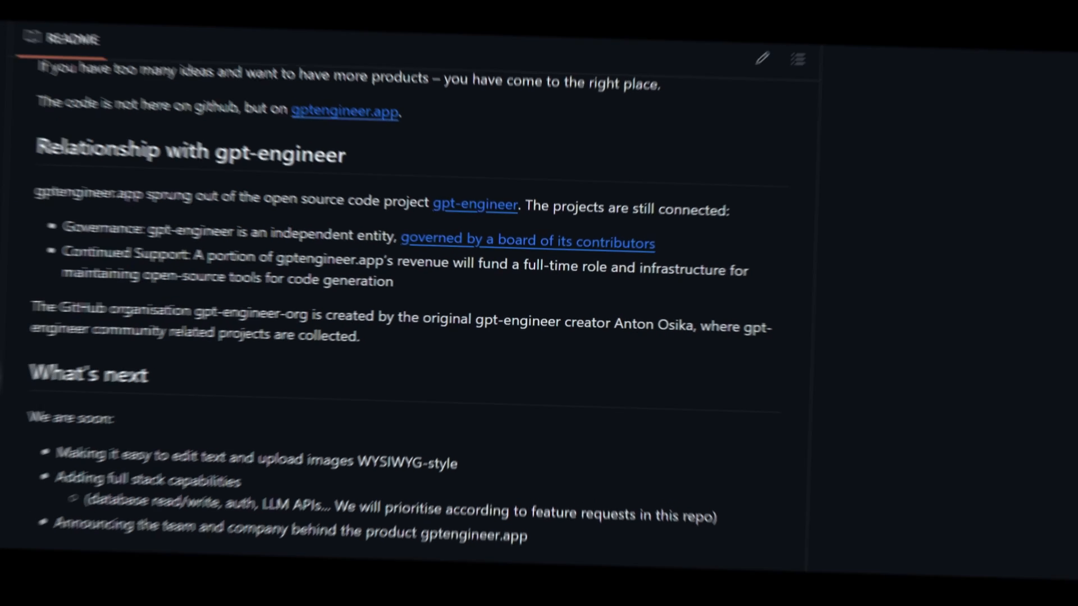
- Scroll through the README's What's next roadmap and back to the repository top
scroll("down", 3)
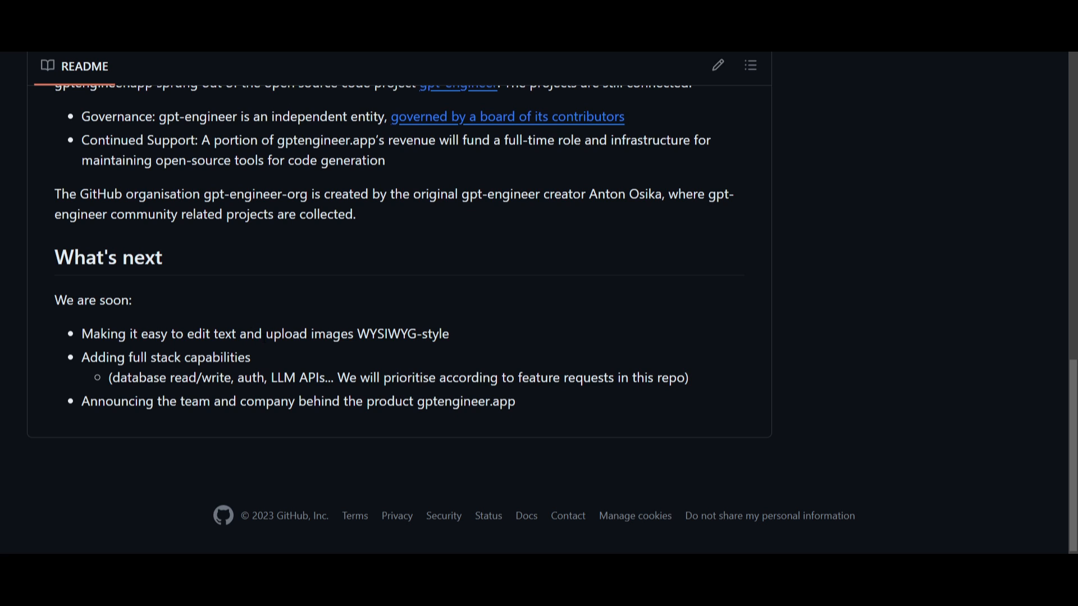
mouse_move(269, 356)
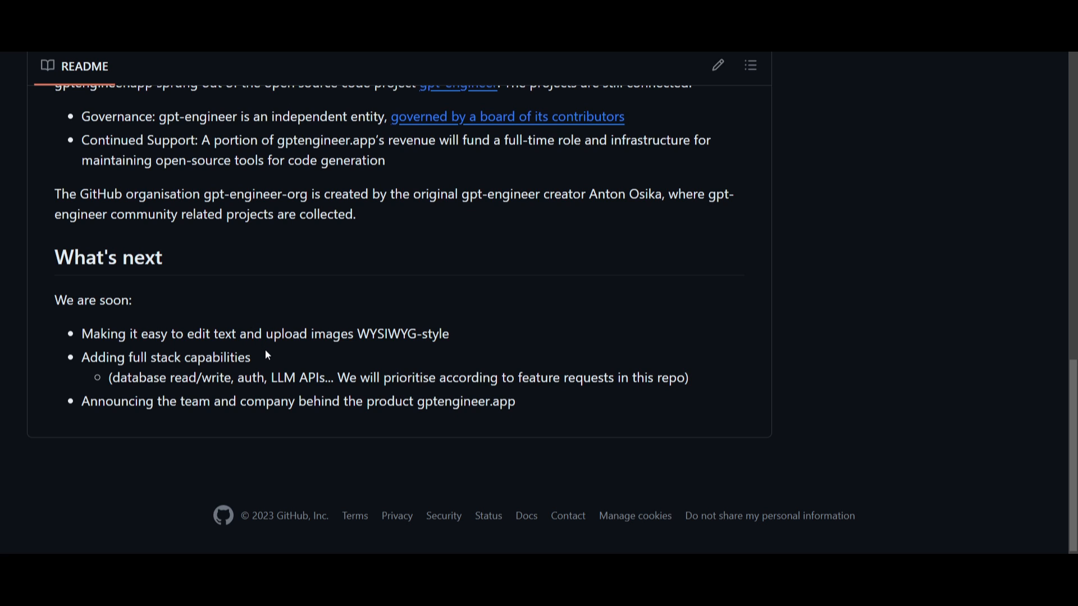
mouse_move(512, 394)
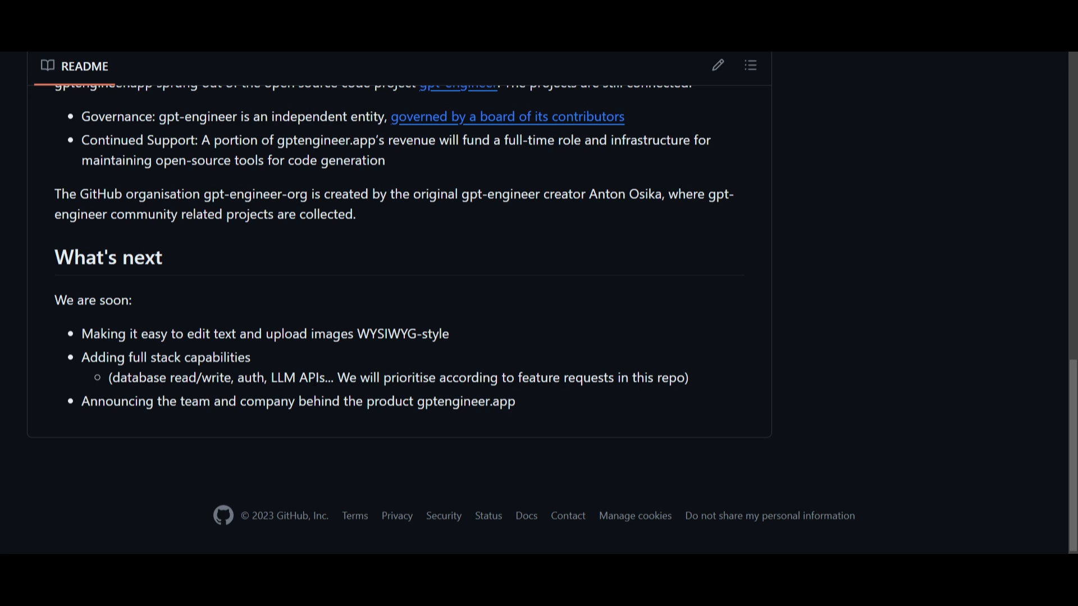
mouse_move(381, 422)
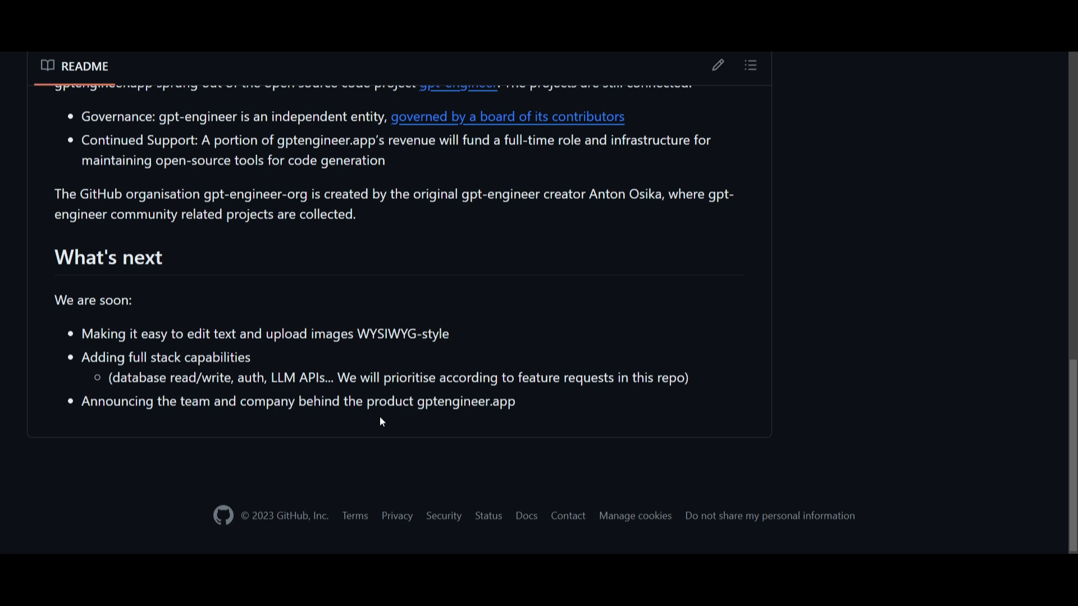
mouse_move(593, 471)
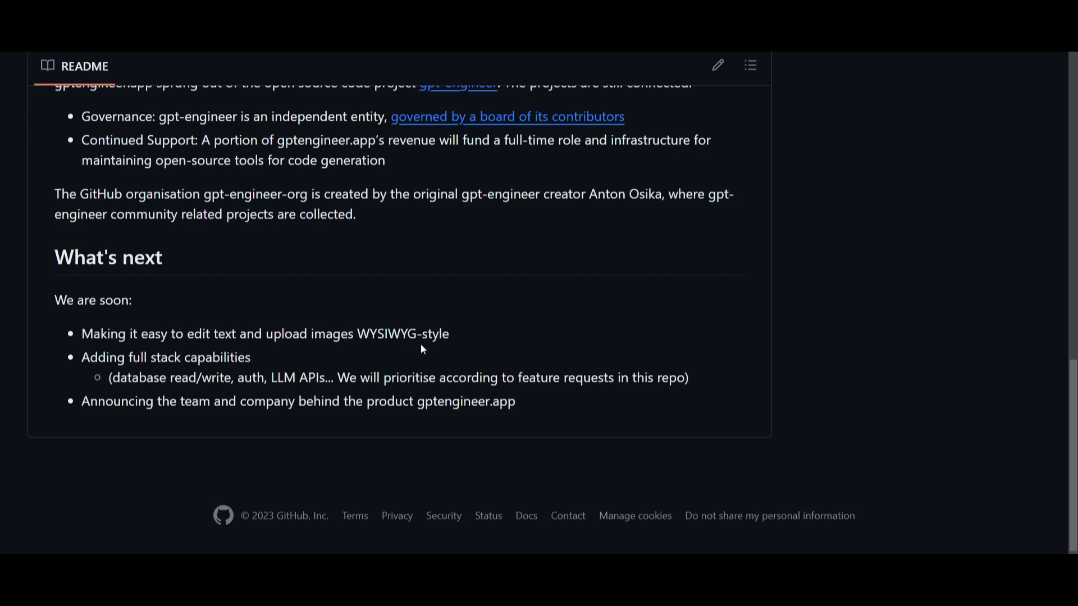
mouse_move(503, 345)
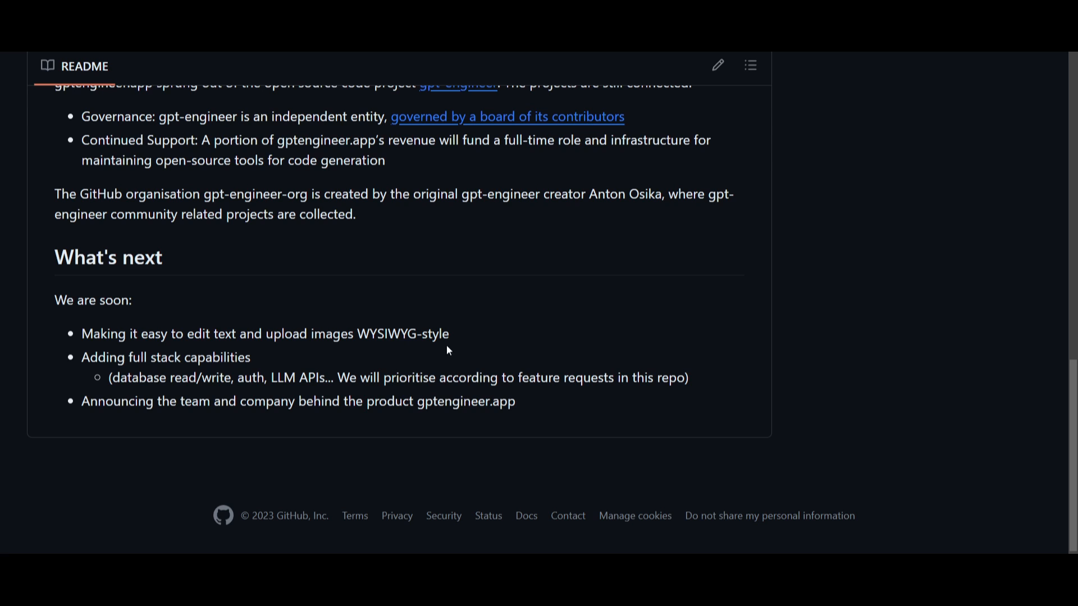
mouse_move(503, 352)
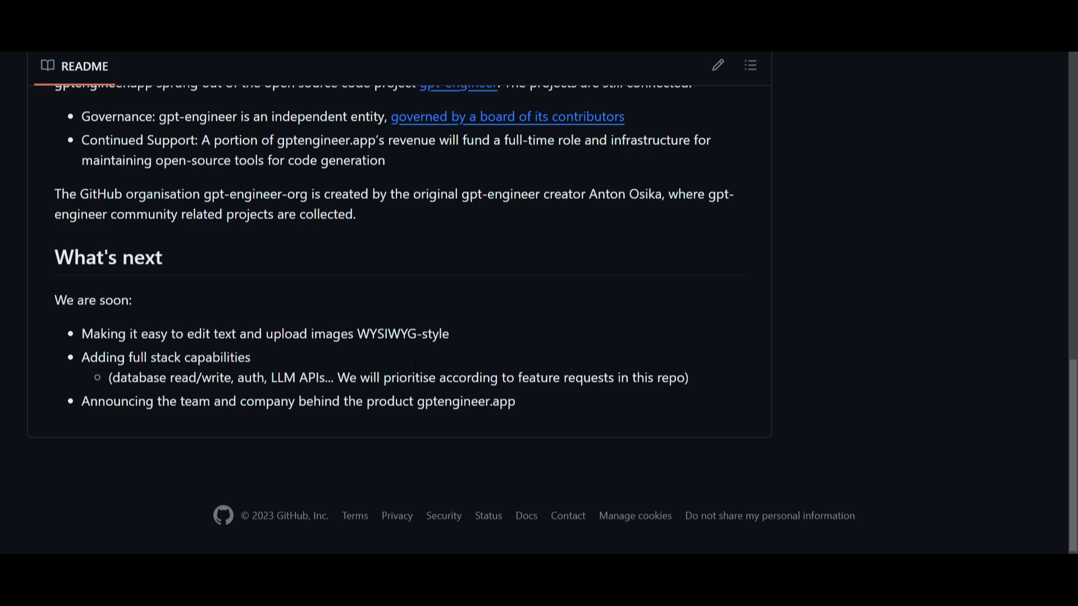
mouse_move(318, 363)
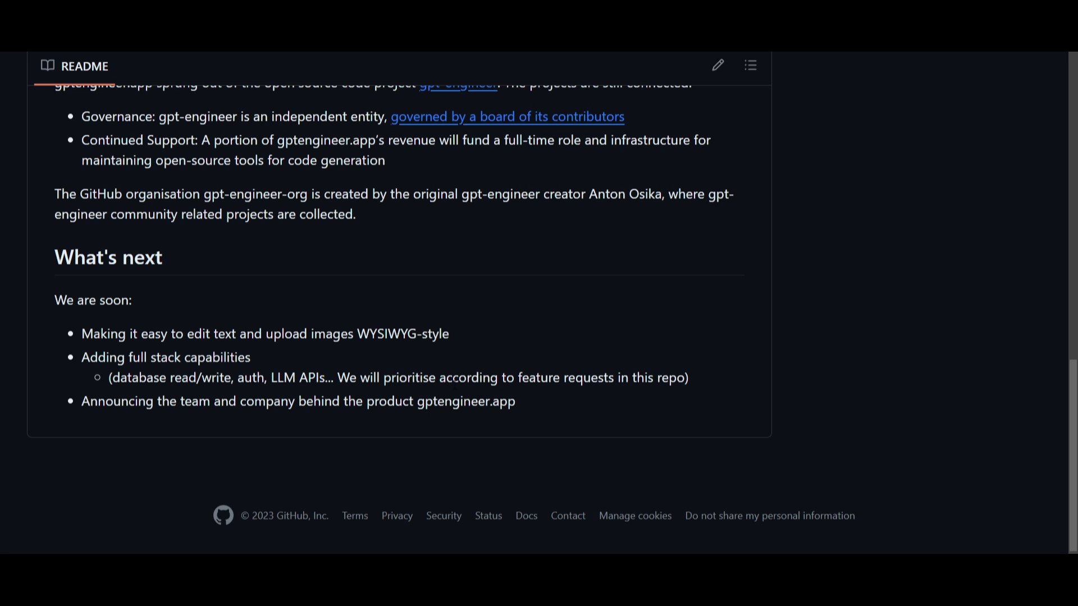
mouse_move(570, 304)
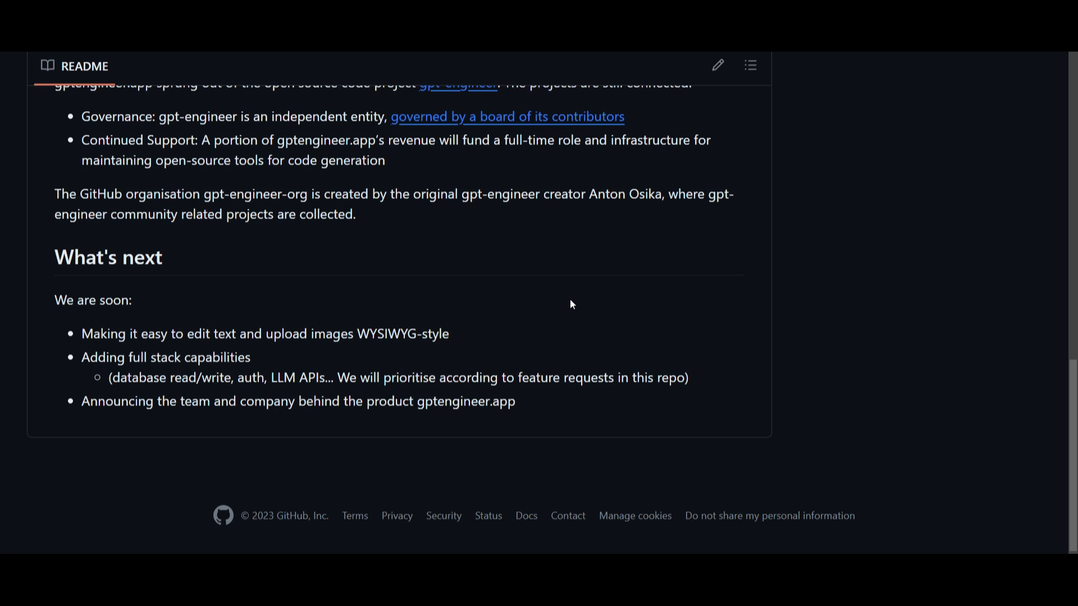
mouse_move(791, 246)
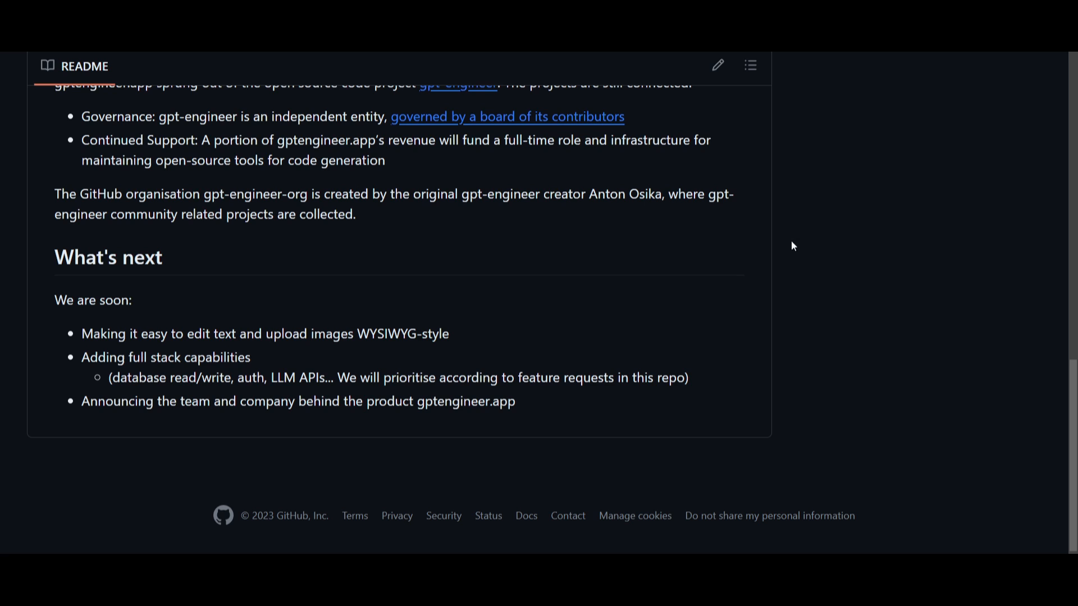
mouse_move(632, 370)
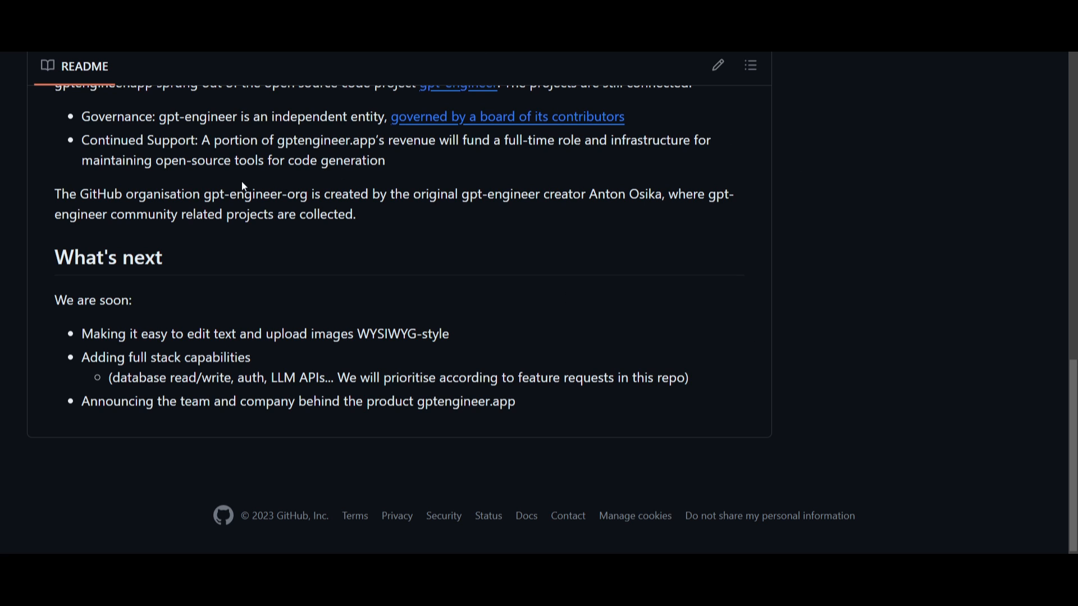
scroll("up", 3)
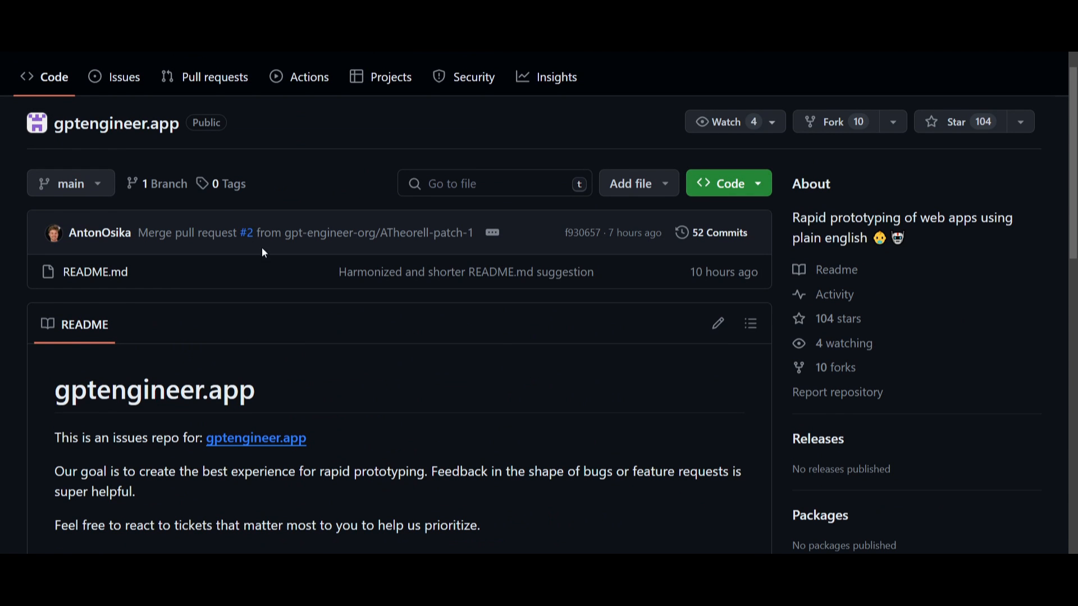
mouse_move(750, 323)
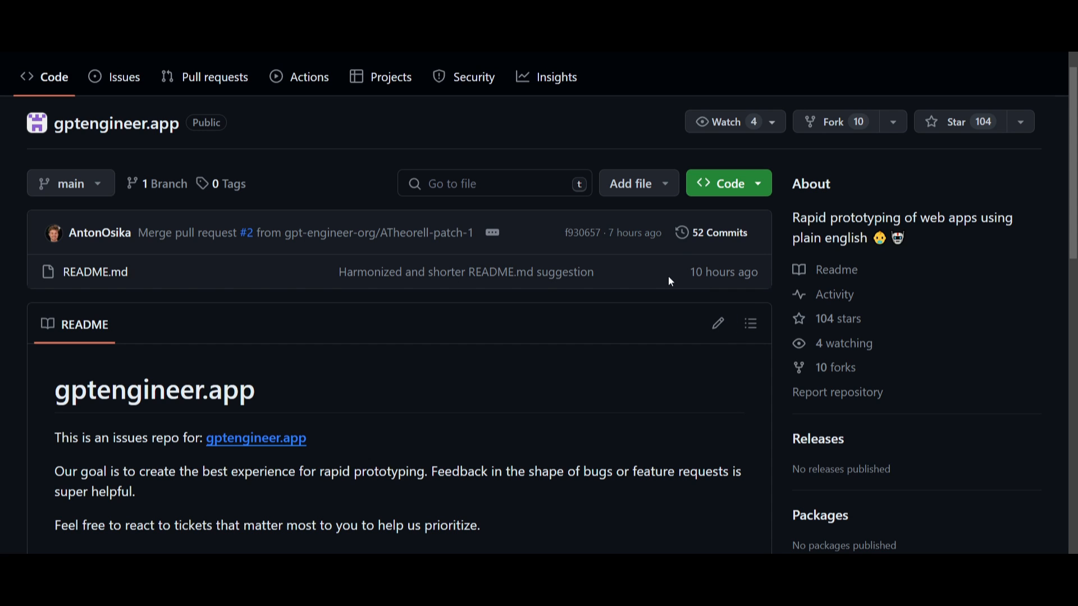
mouse_move(608, 366)
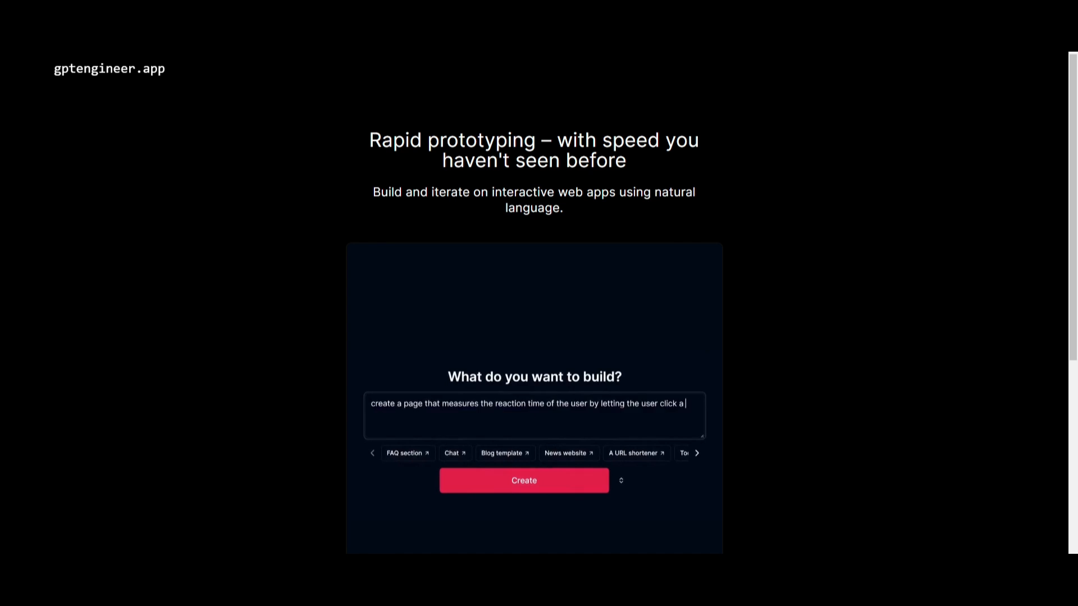
- Create the reaction-time test app and request 'add dark mode'
left_click(523, 481)
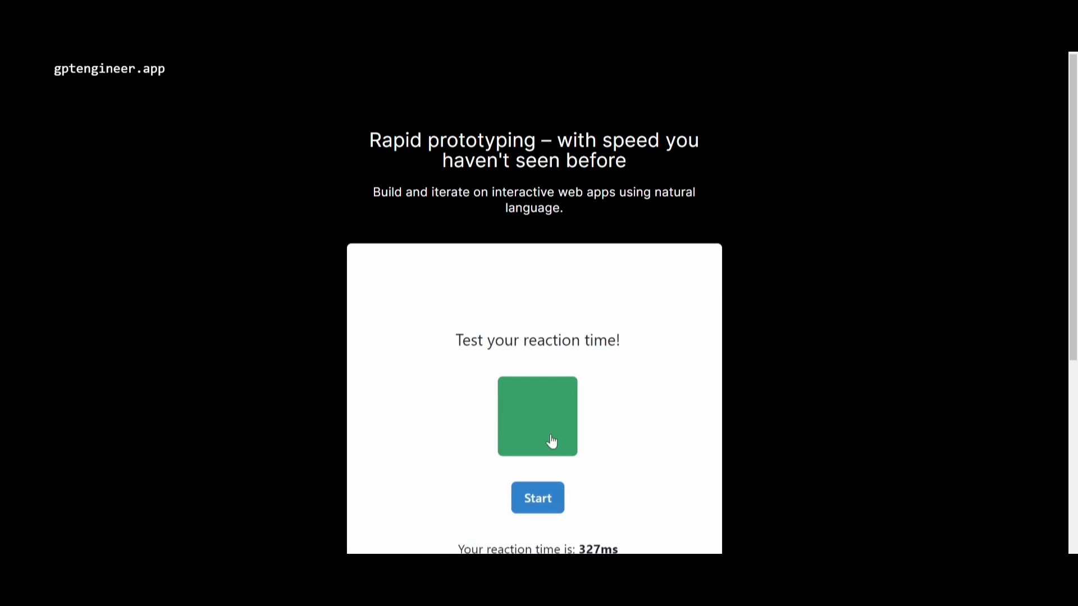
type("add dark mode")
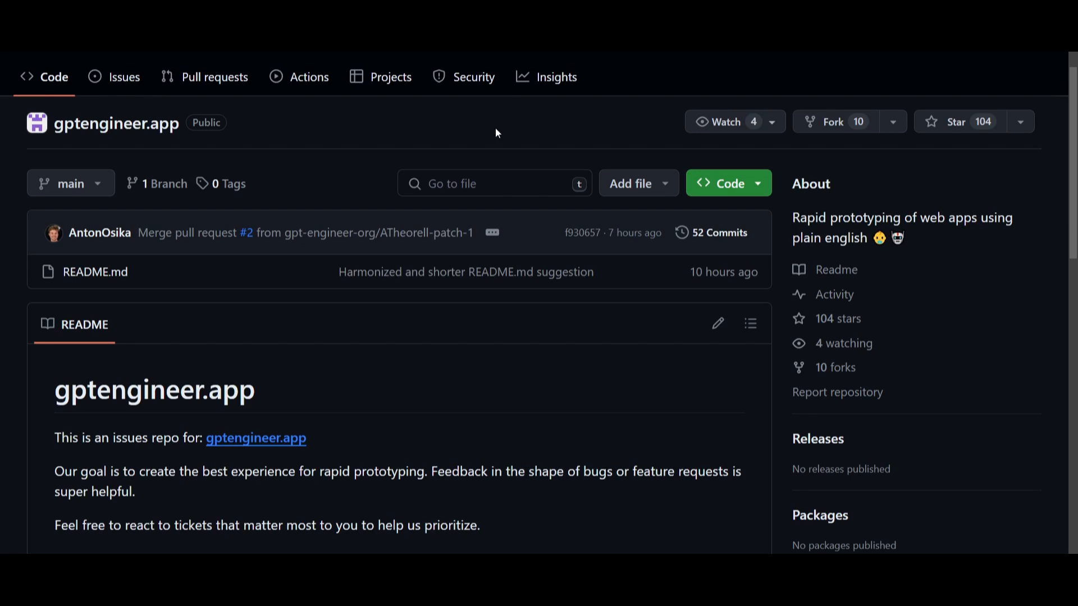
mouse_move(278, 396)
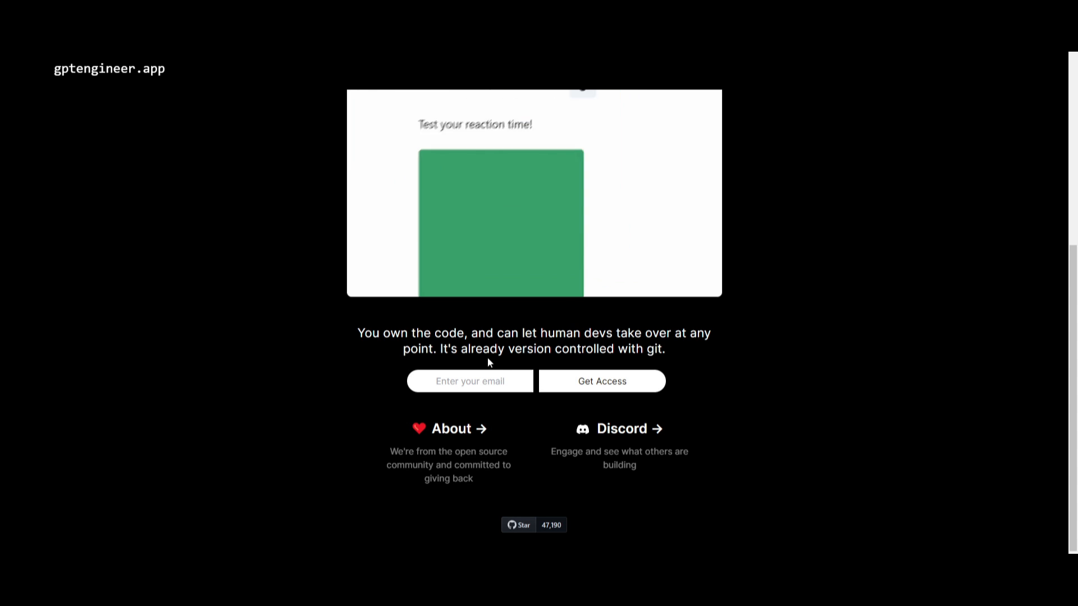
- Close the publish confirmation, regenerate the reaction-time app and request 'add dark mode'
left_click(600, 381)
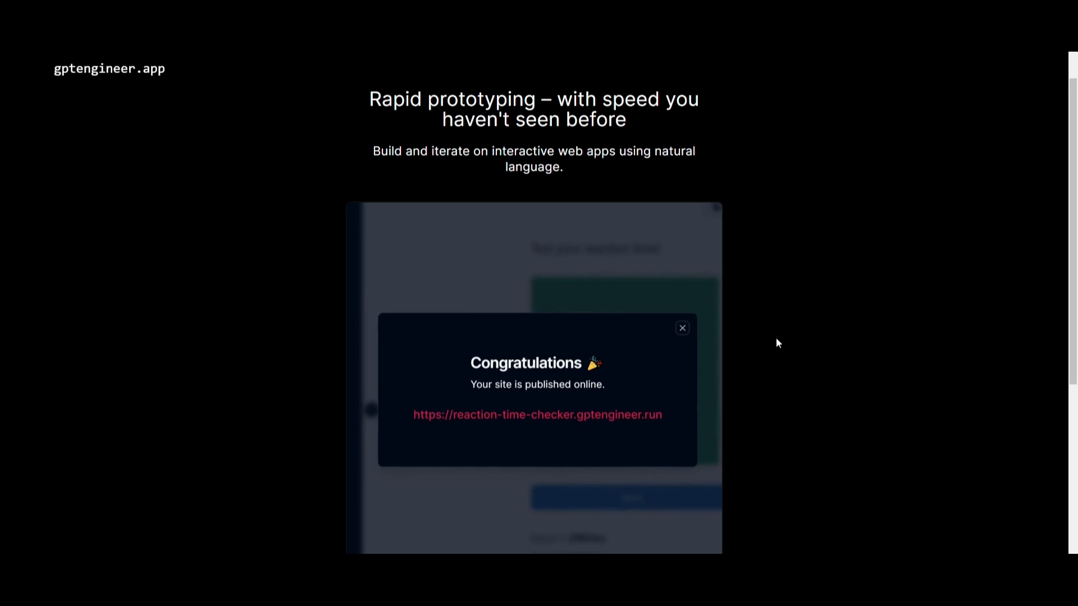
left_click(681, 328)
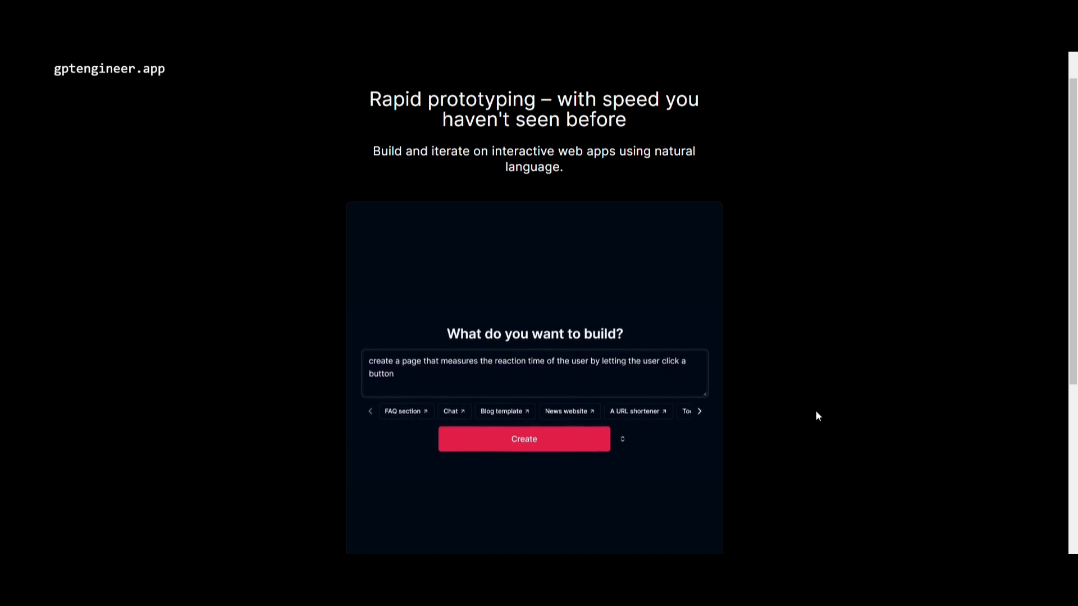
left_click(523, 439)
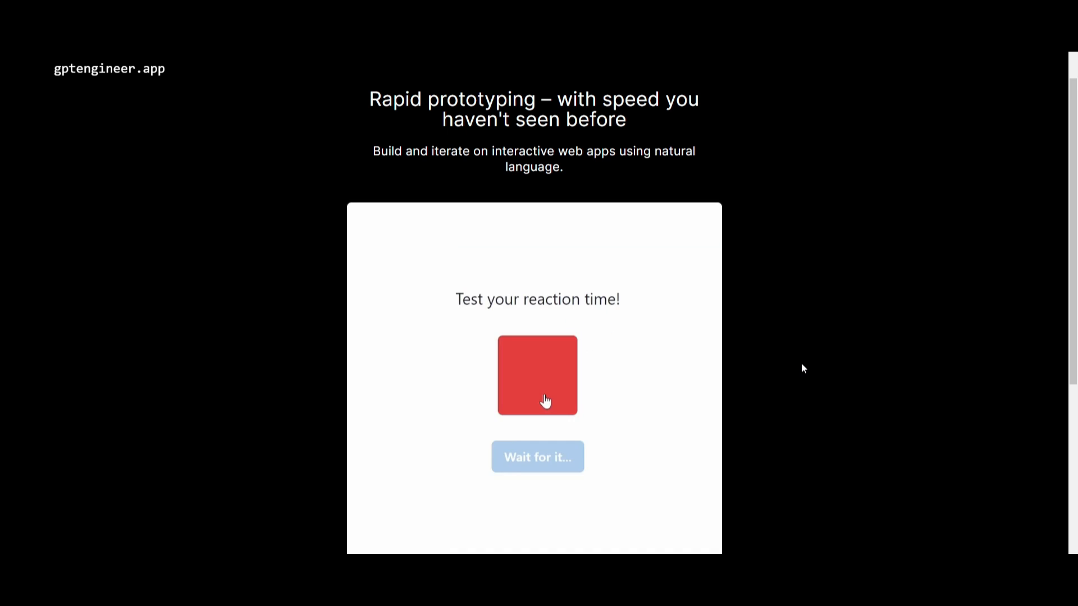
type("add dark mod")
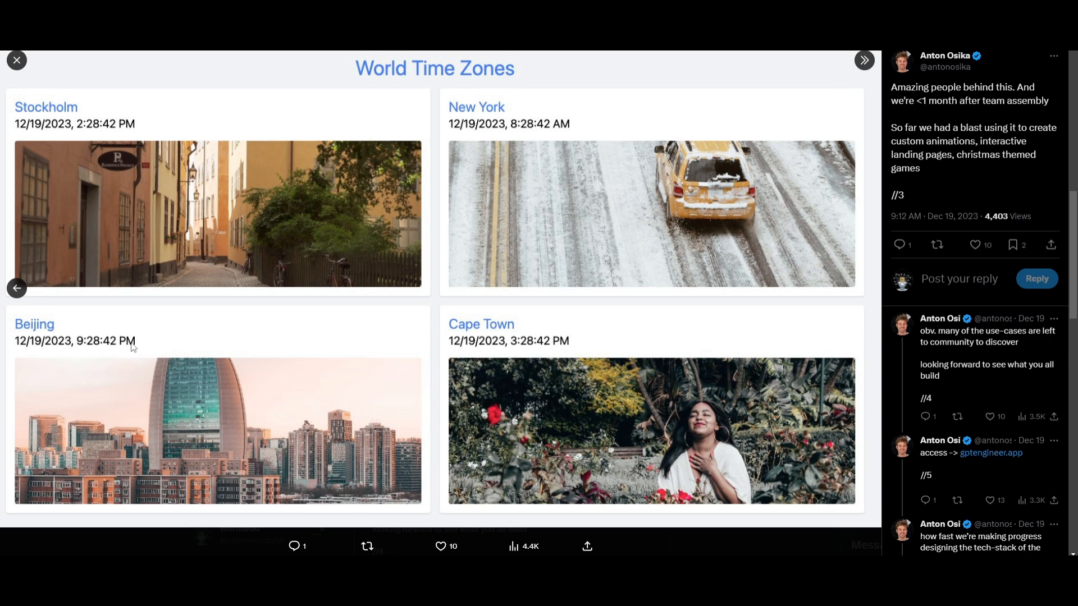
mouse_move(556, 391)
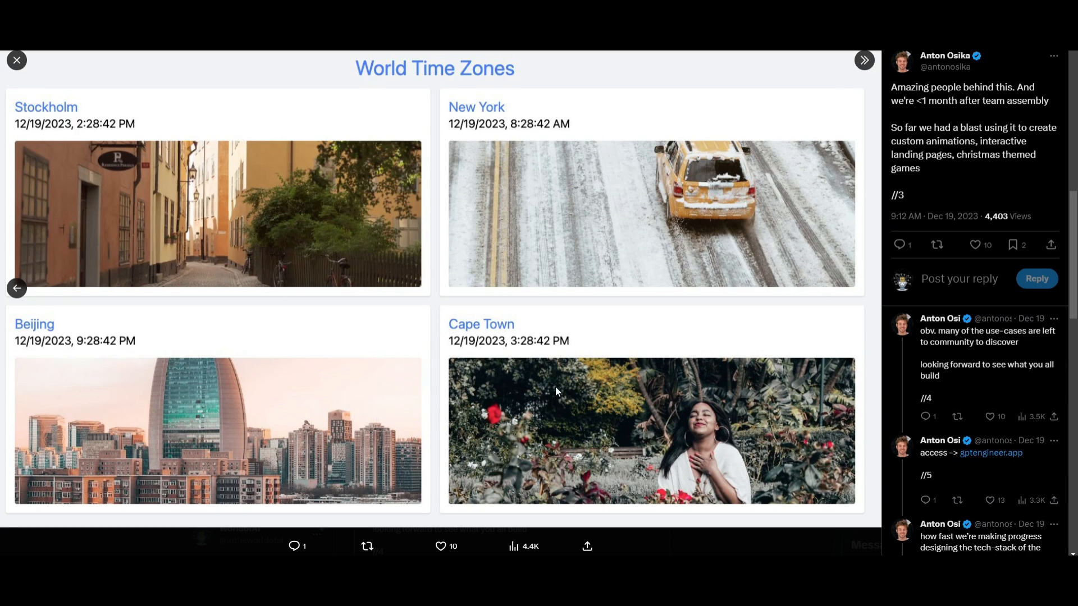
mouse_move(242, 173)
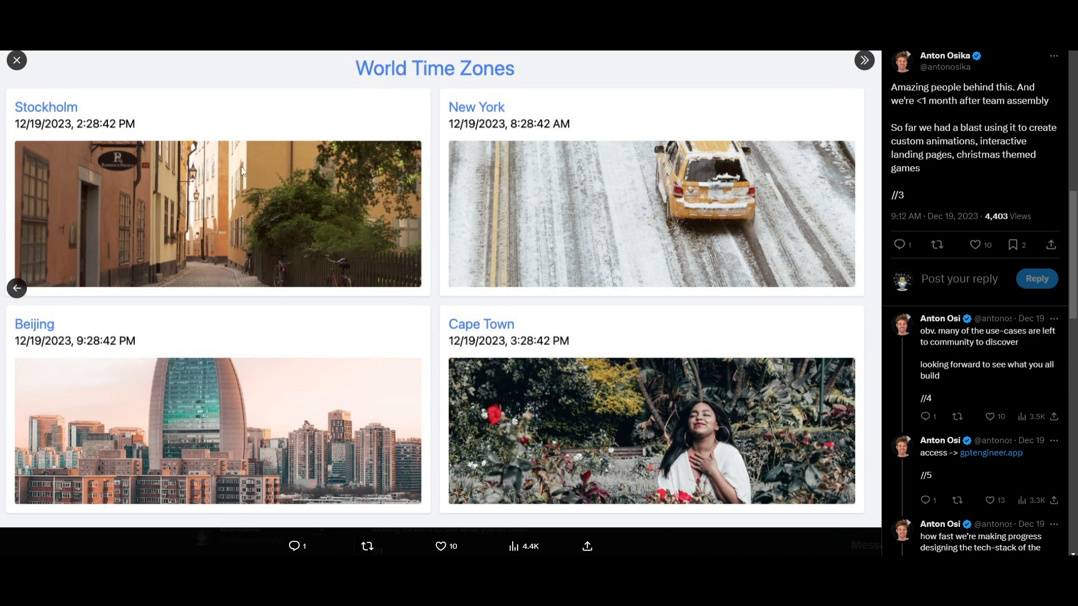
mouse_move(548, 173)
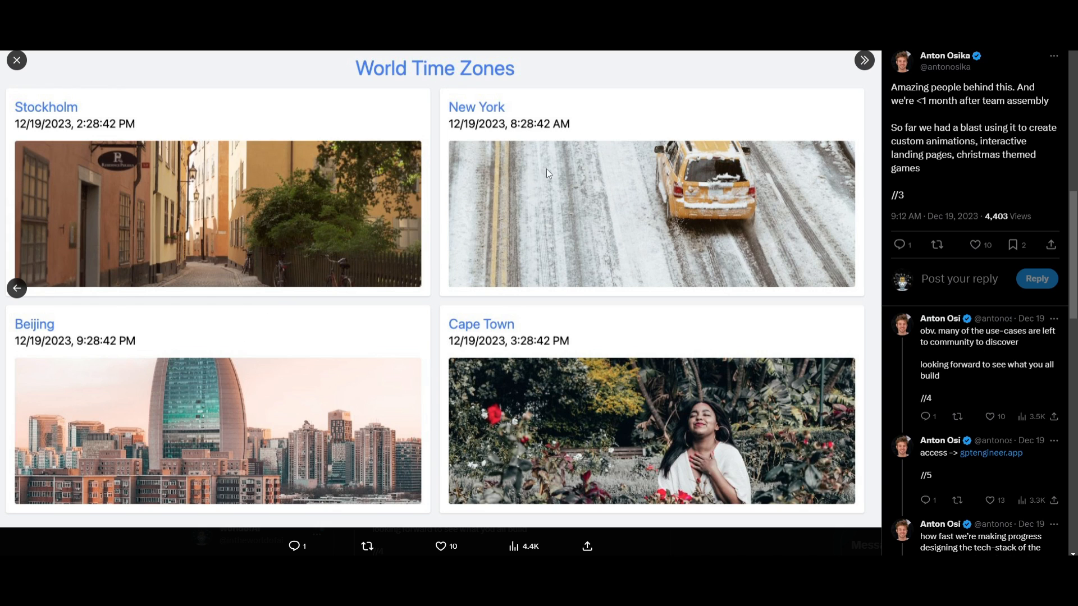
mouse_move(142, 164)
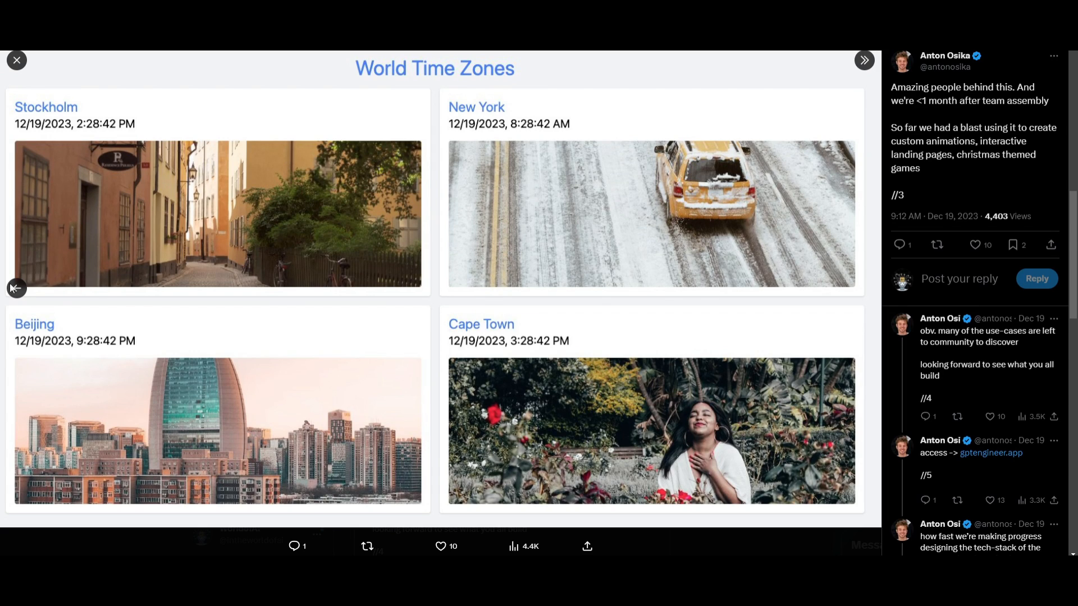
mouse_move(515, 363)
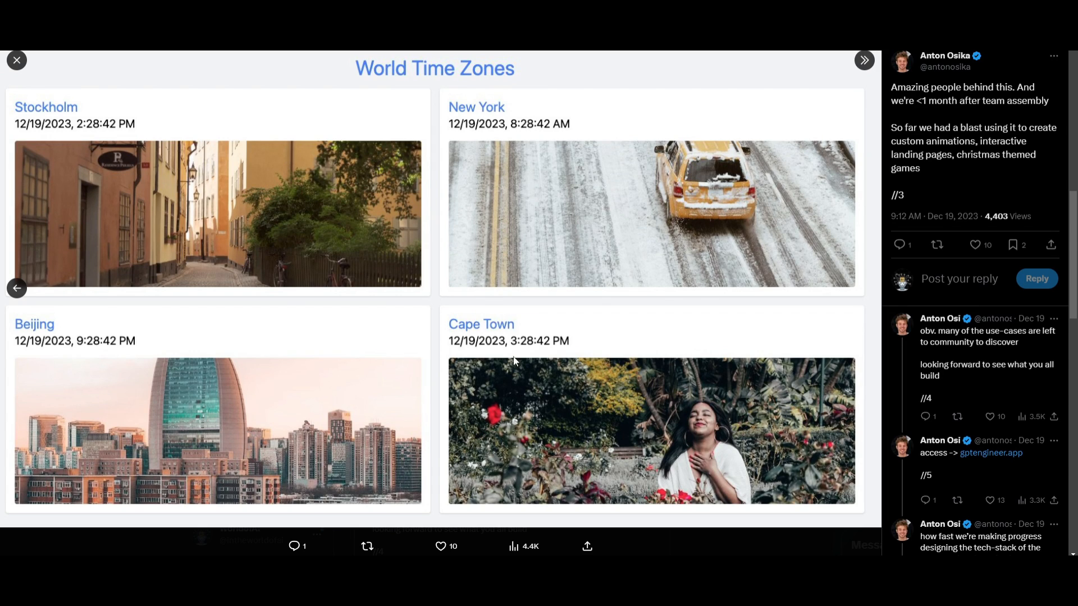
mouse_move(158, 405)
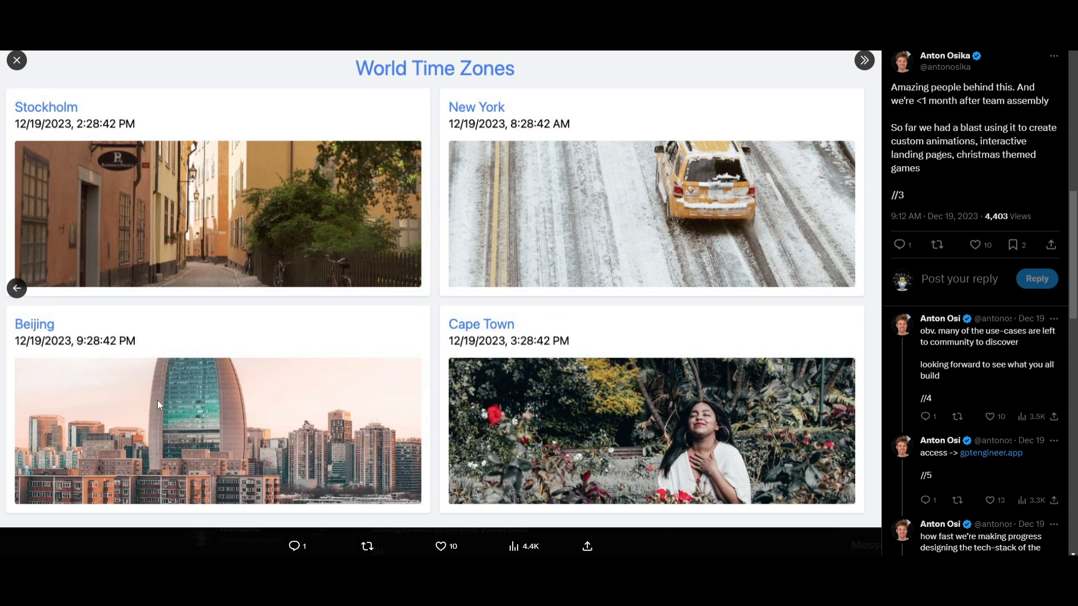
mouse_move(197, 248)
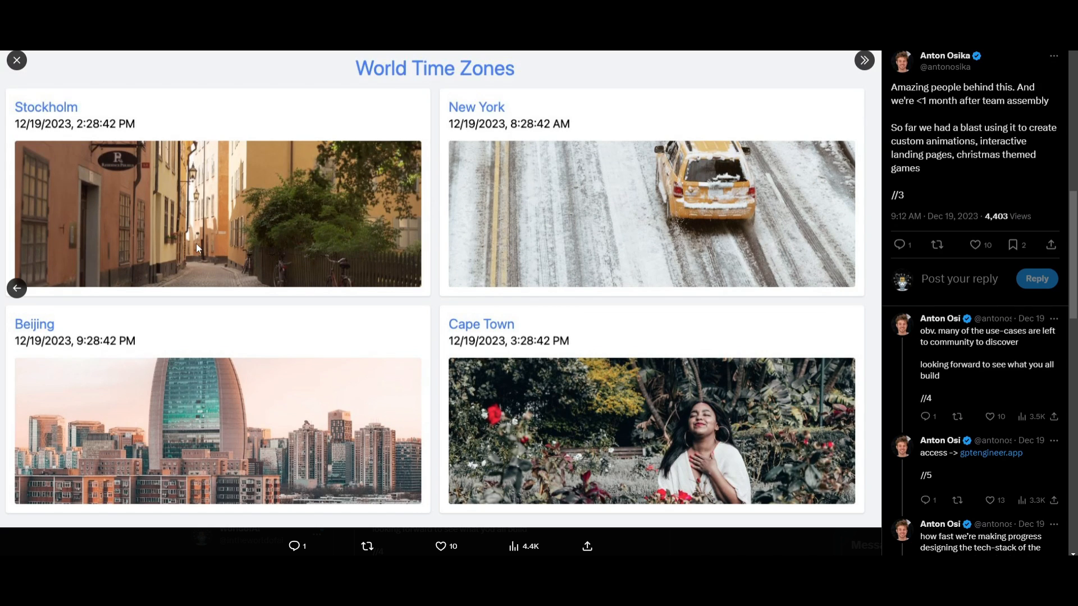
mouse_move(342, 262)
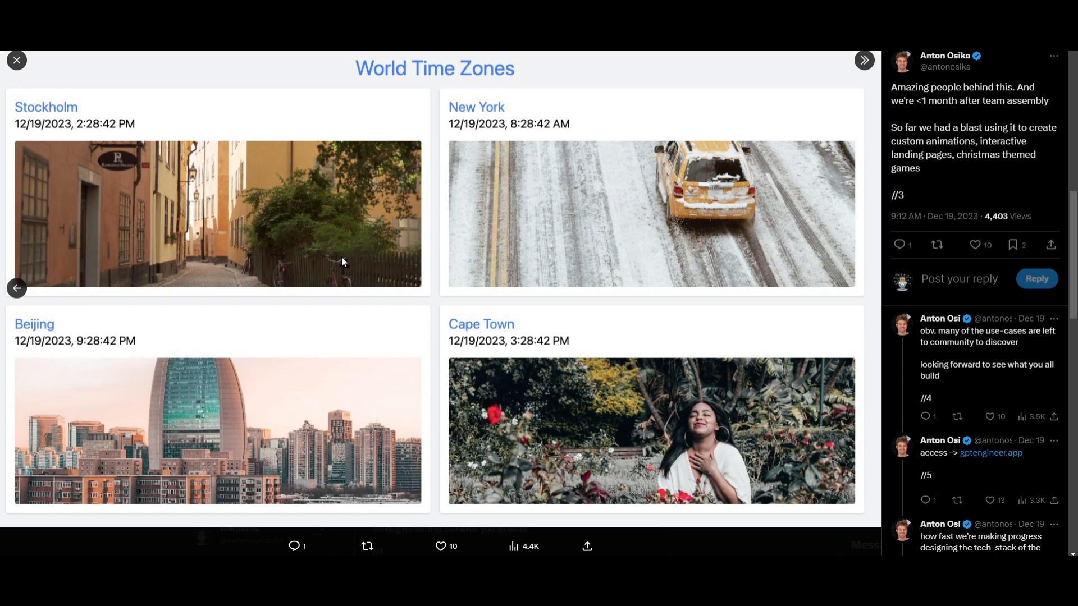
mouse_move(736, 200)
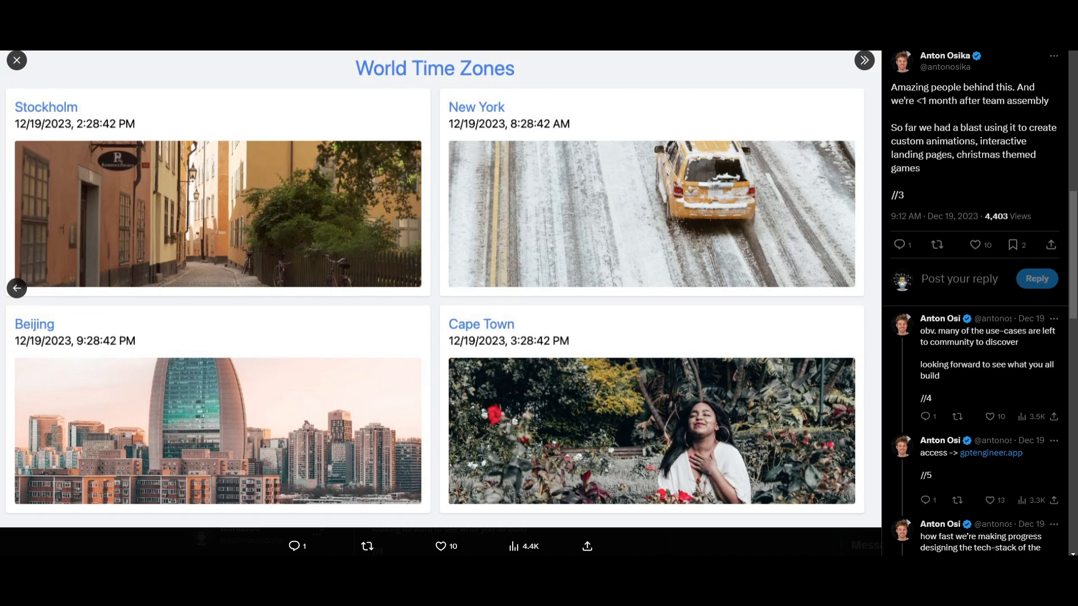
mouse_move(320, 263)
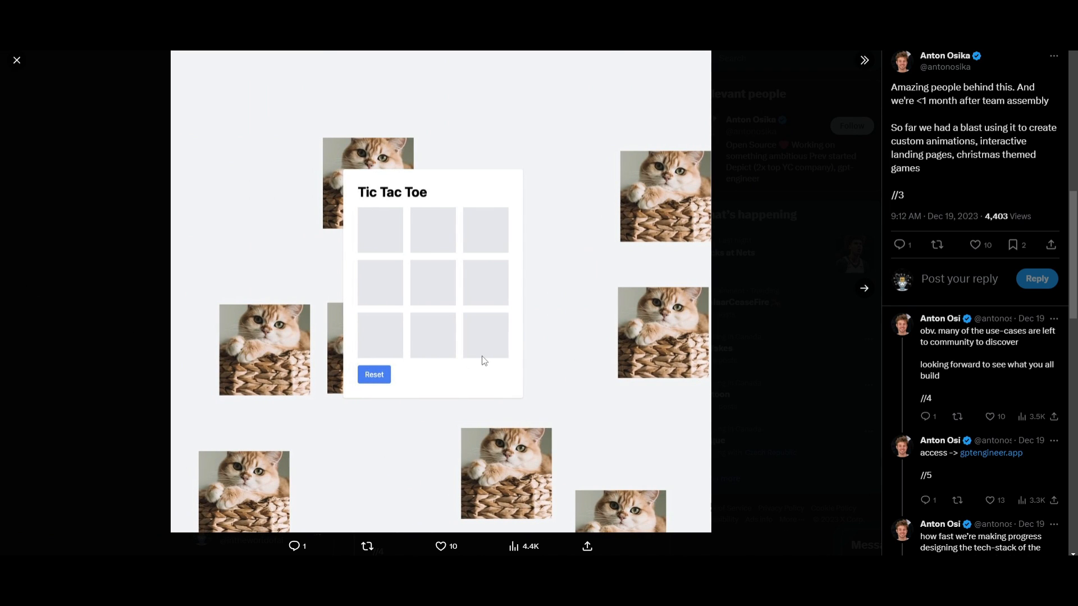
mouse_move(245, 315)
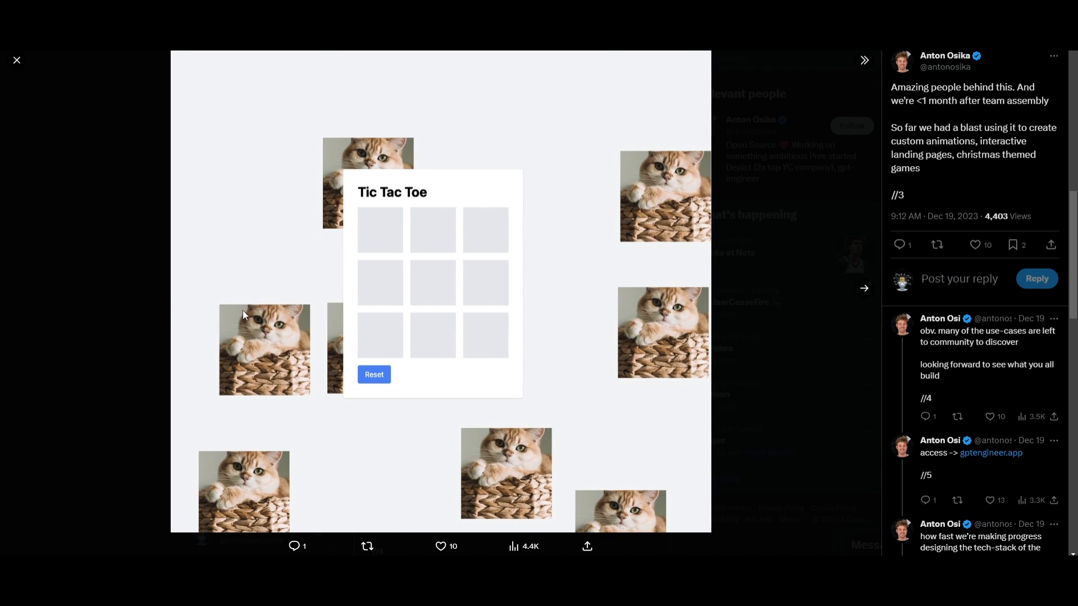
mouse_move(366, 356)
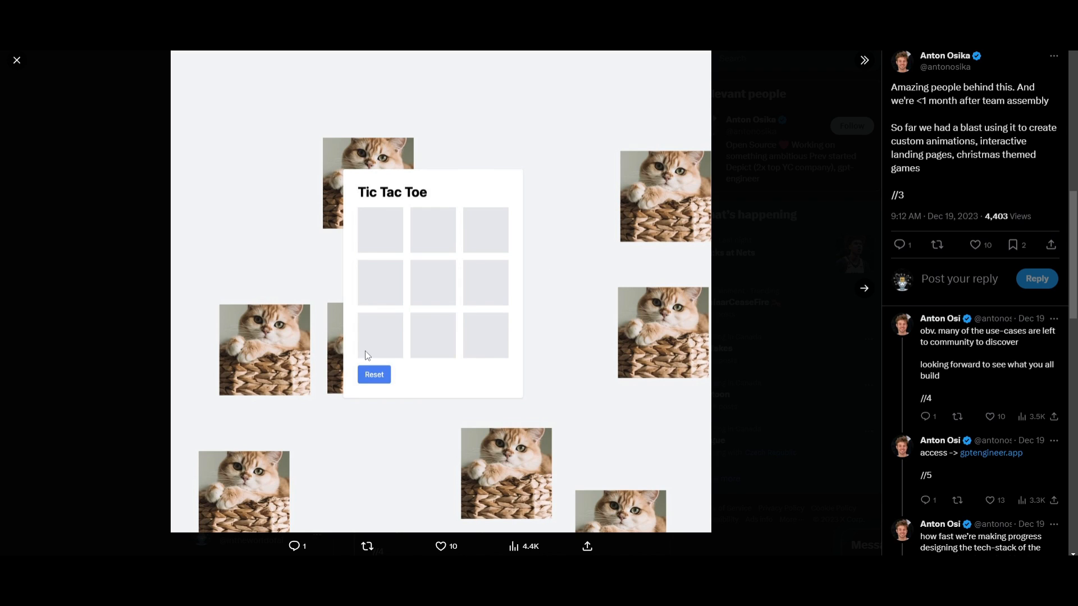
mouse_move(520, 350)
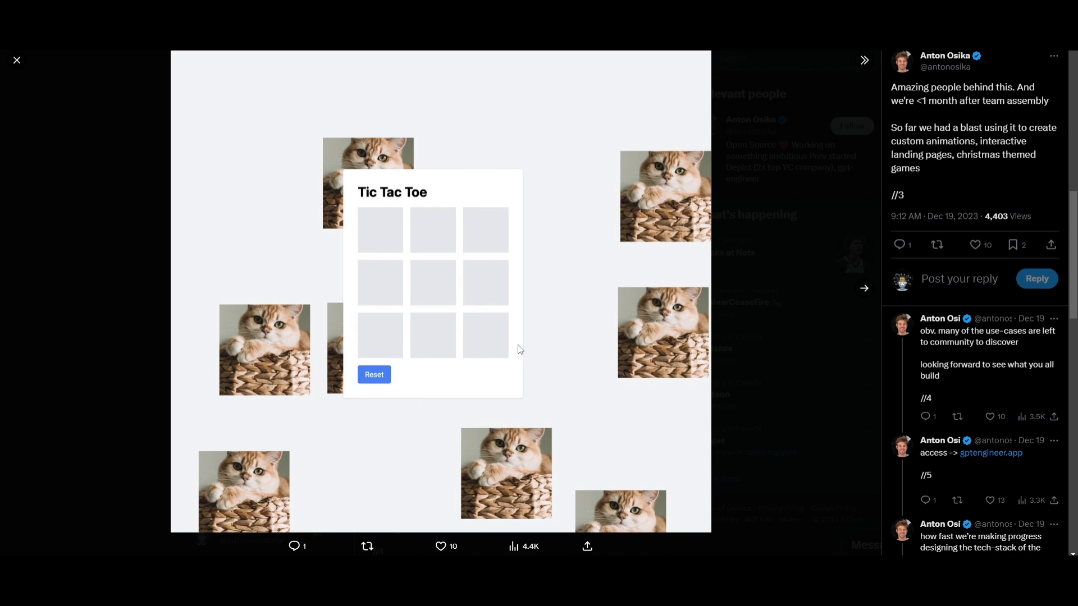
mouse_move(416, 301)
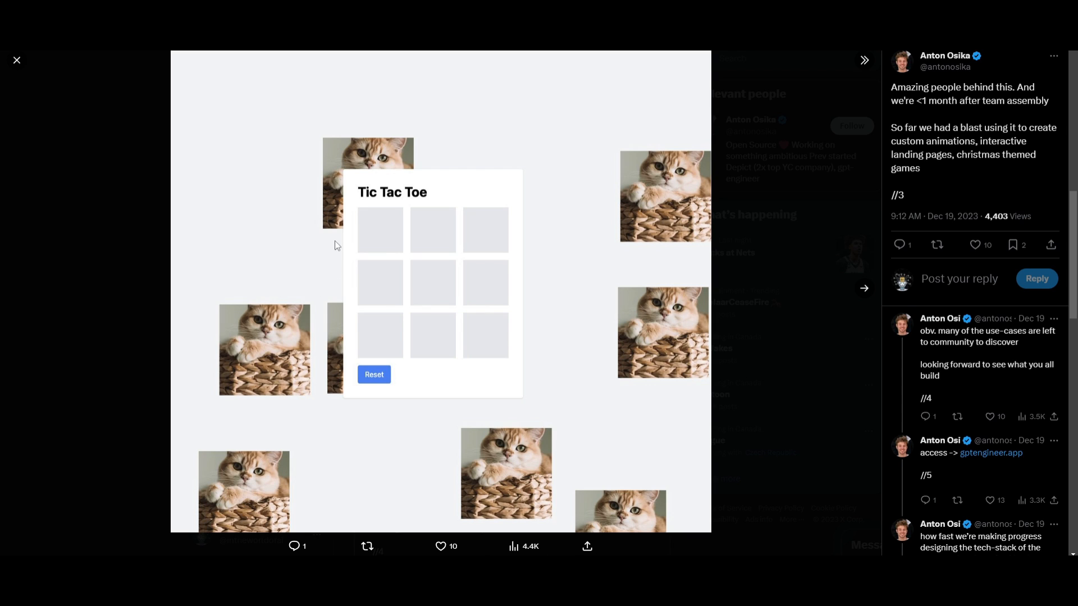
mouse_move(547, 271)
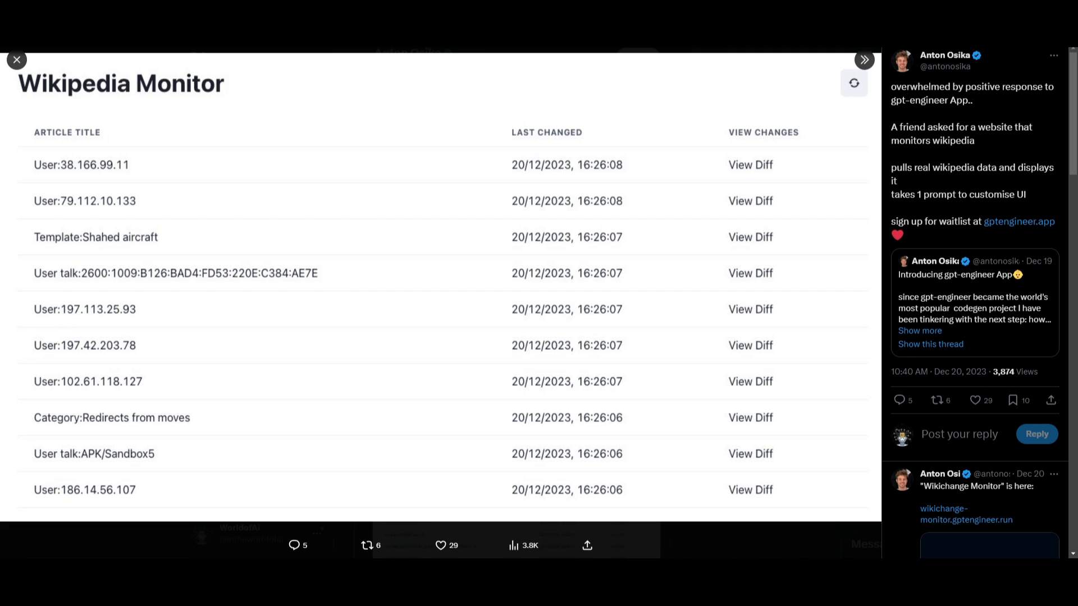
mouse_move(112, 145)
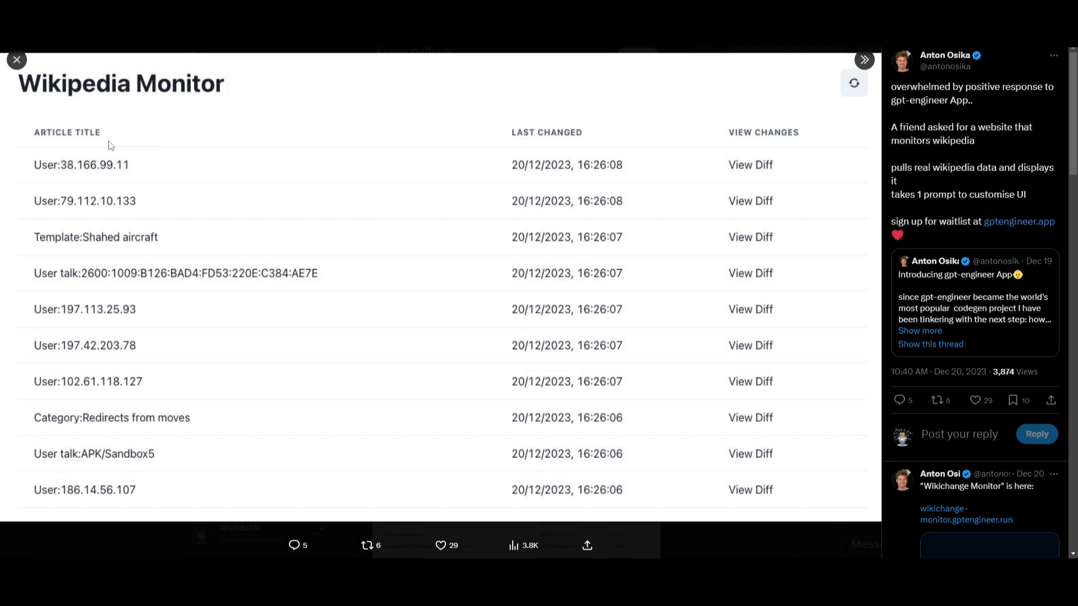
mouse_move(83, 174)
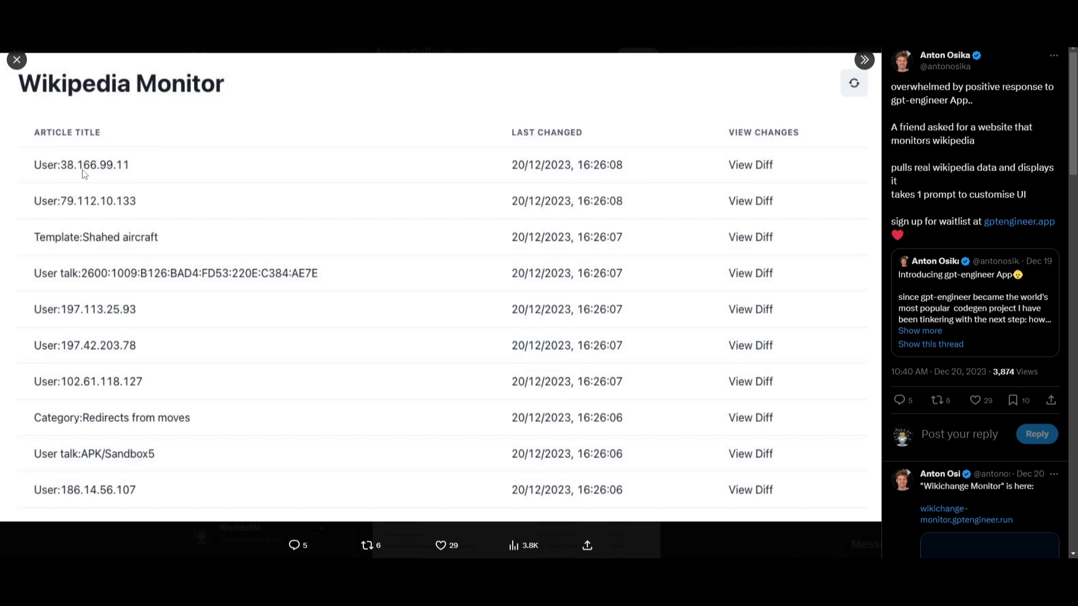
mouse_move(415, 250)
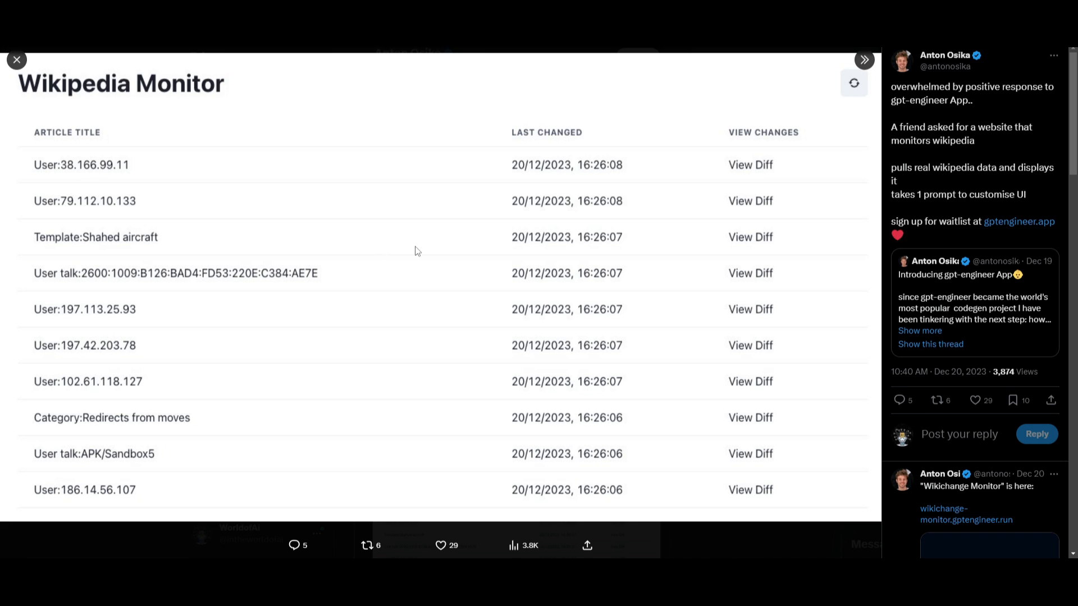
mouse_move(398, 271)
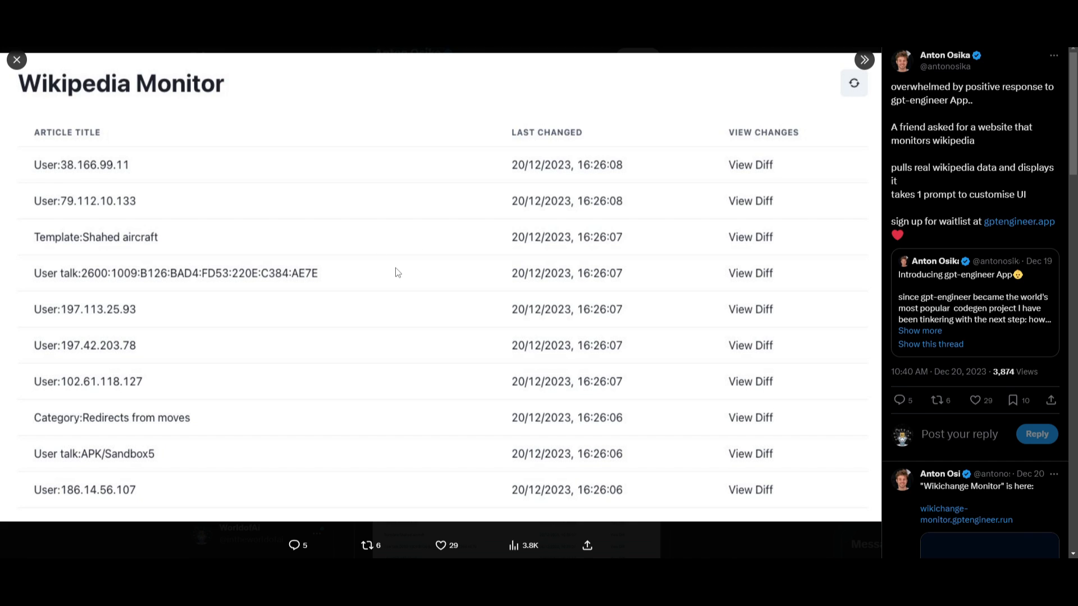
mouse_move(141, 188)
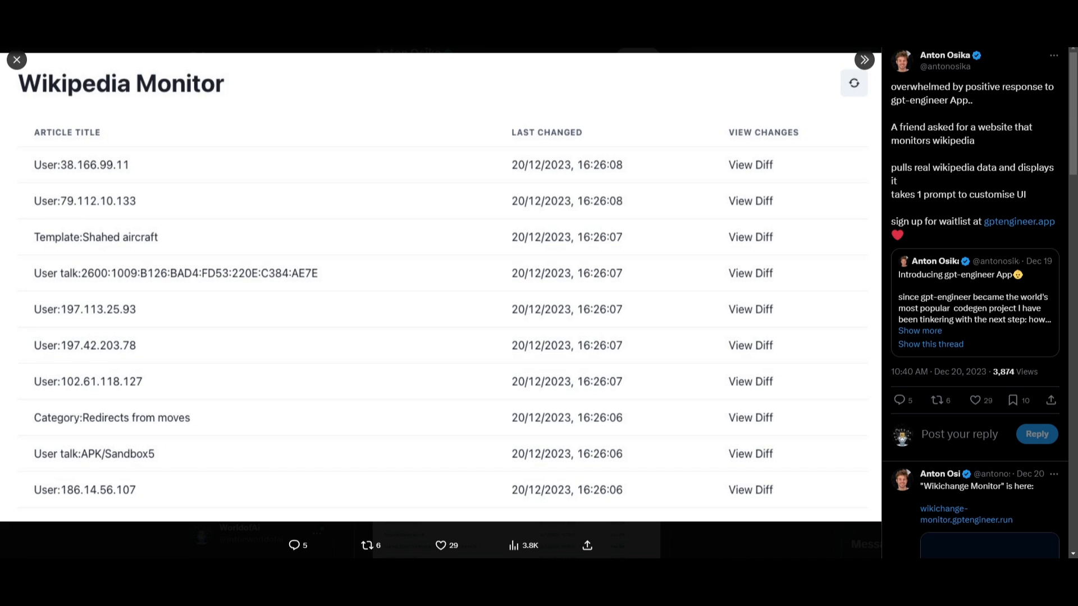
mouse_move(579, 340)
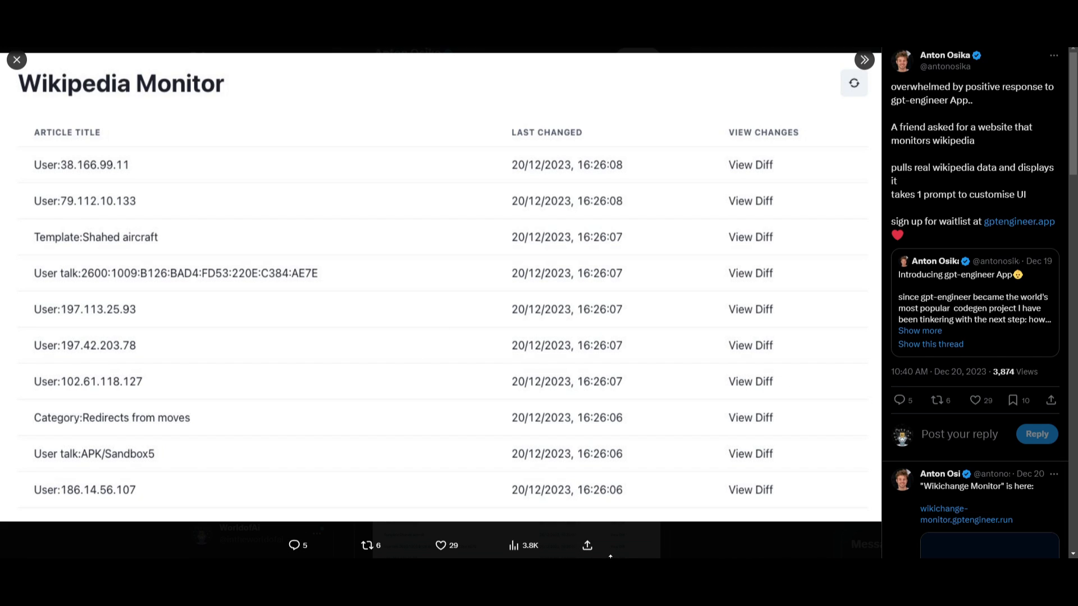
mouse_move(209, 383)
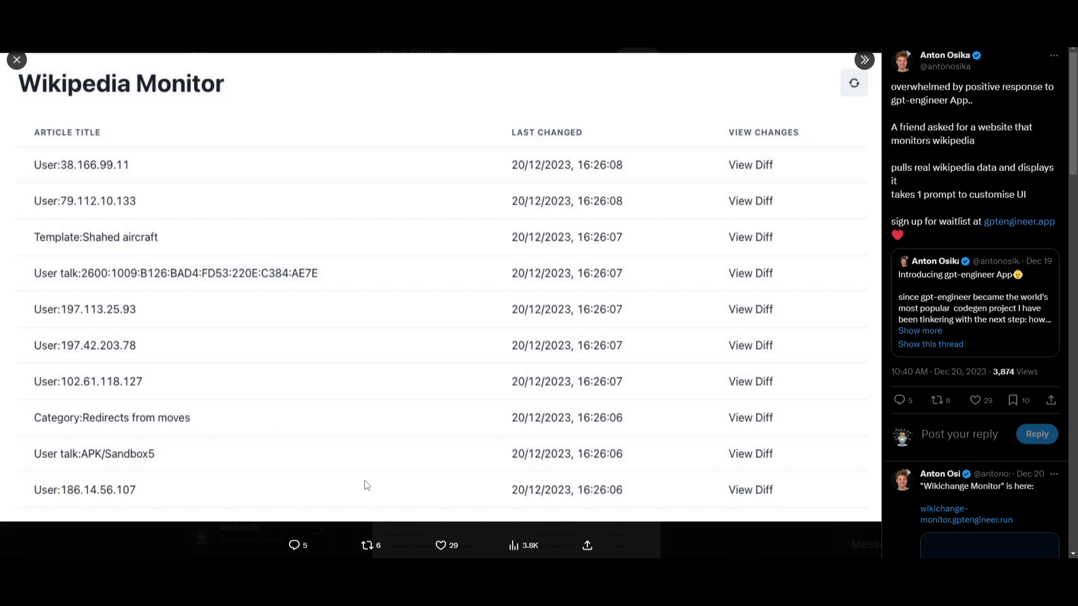
mouse_move(127, 311)
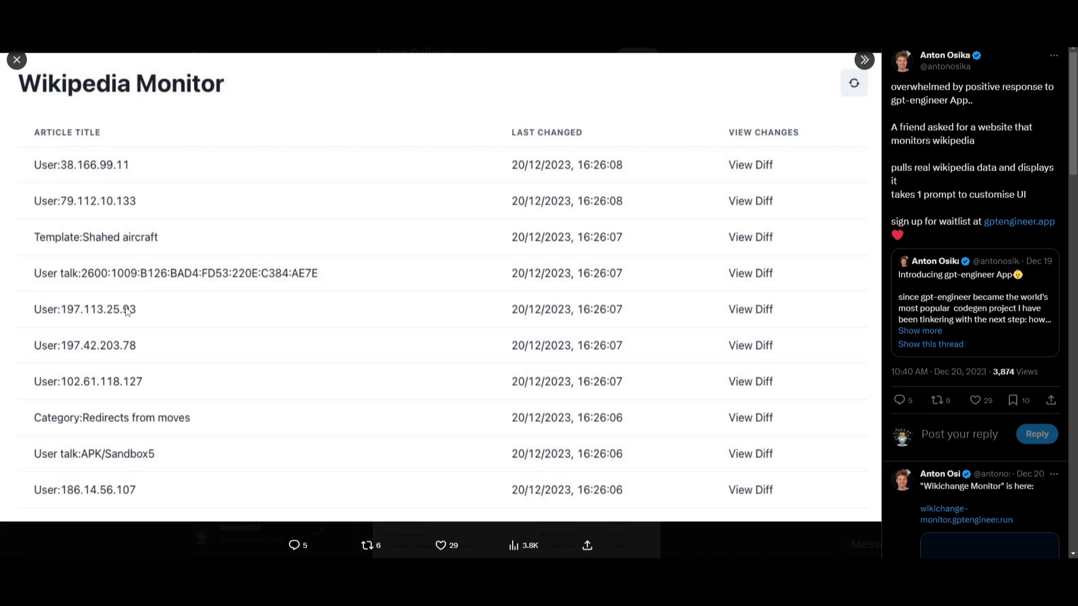
mouse_move(172, 293)
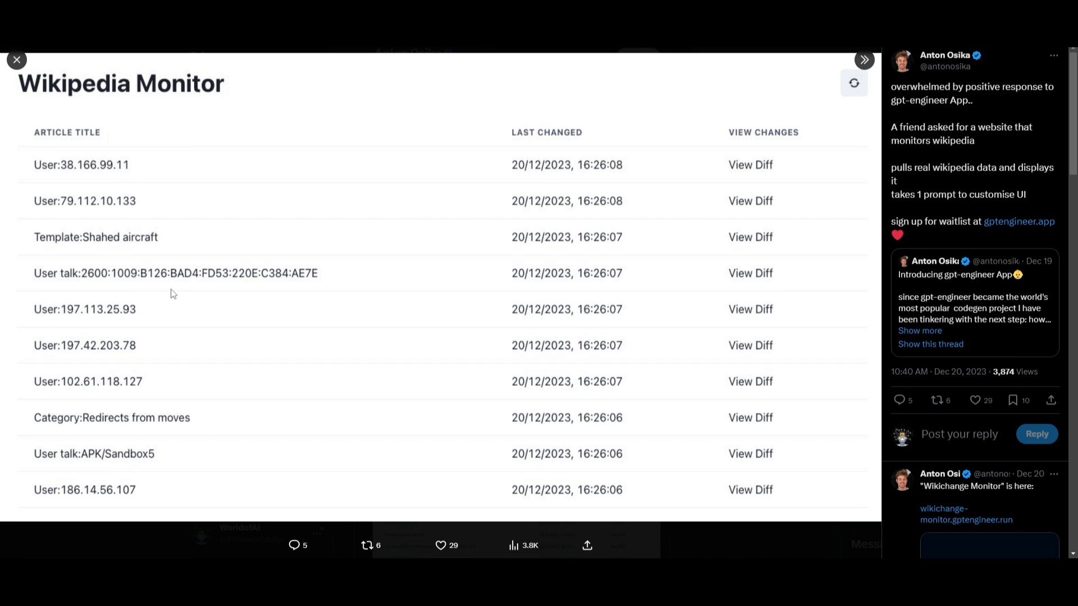
mouse_move(183, 303)
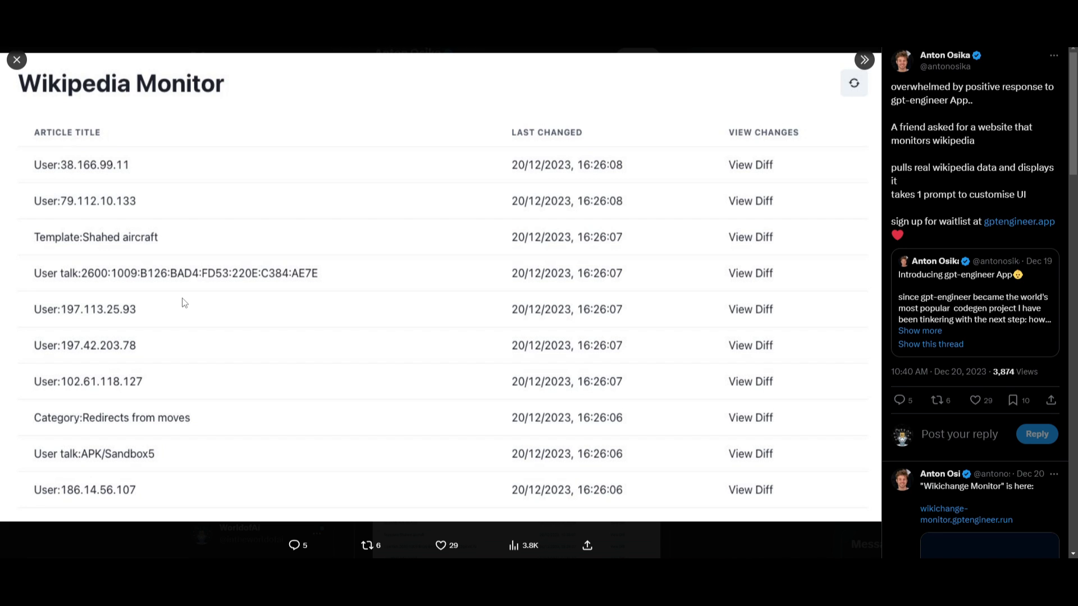
- Move to the next post showcasing the Wikipedia Monitor demo
left_click(17, 59)
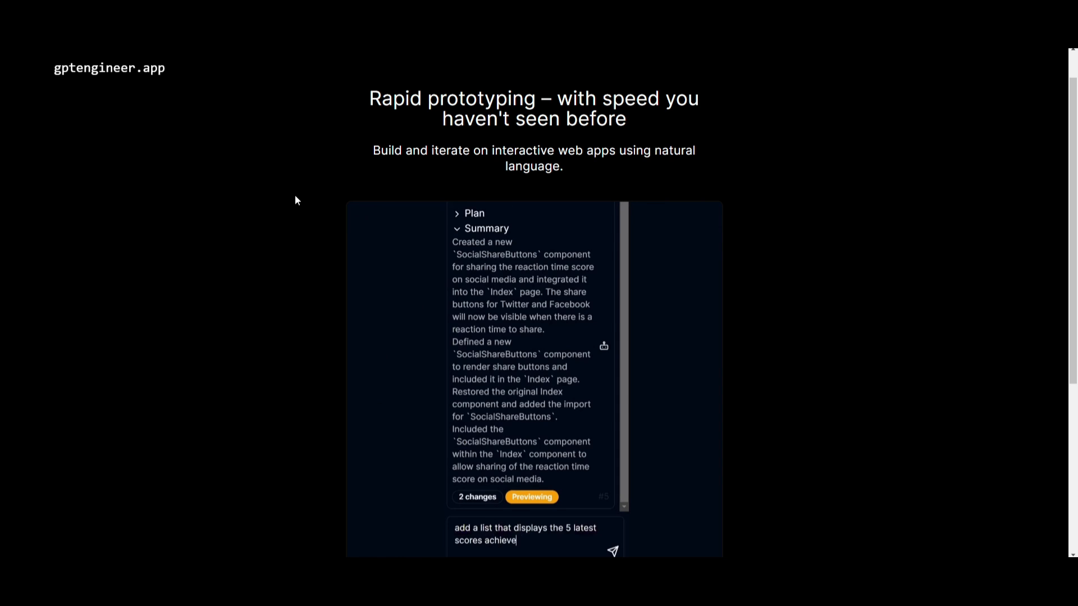
- Show the gptengineer.app landing page and play its reaction-time app demo video
left_click(611, 551)
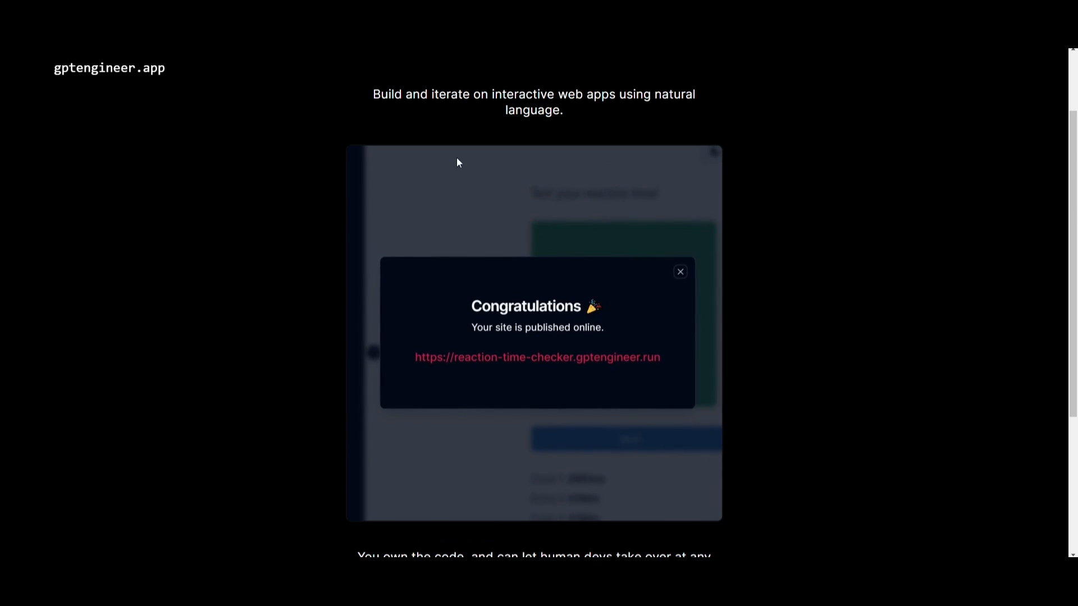
left_click(680, 272)
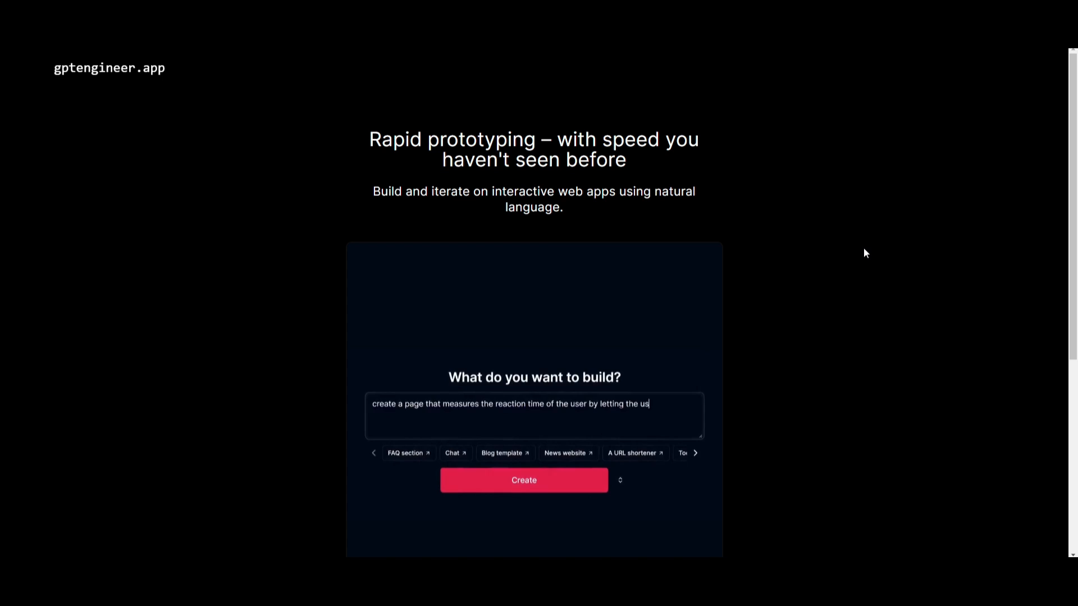
left_click(525, 479)
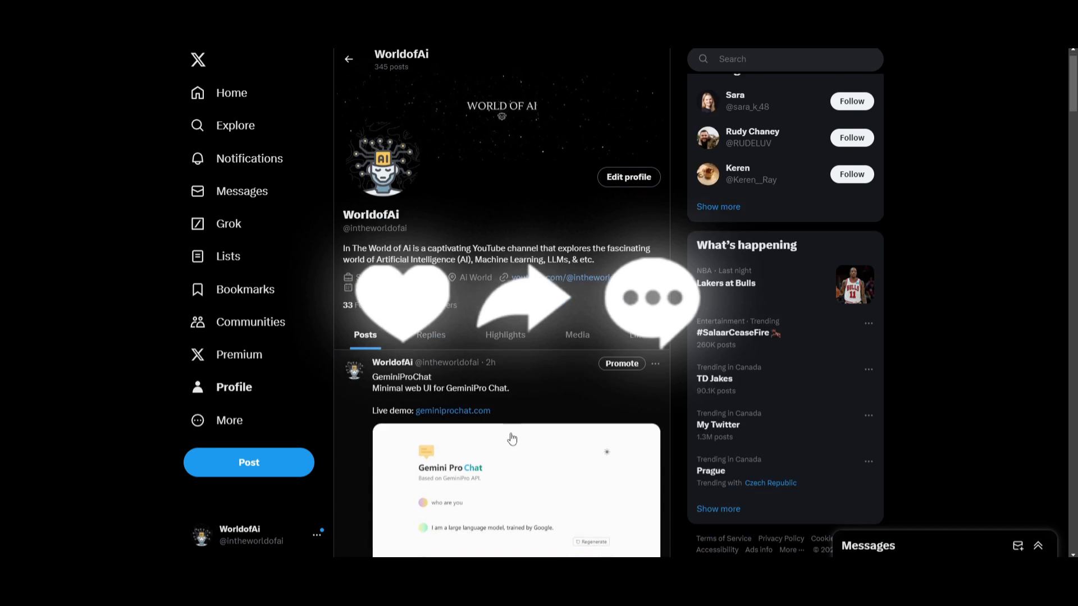
- Close the channel About dialog and scroll through WorldofAi's latest AI tool videos
scroll("down", 3)
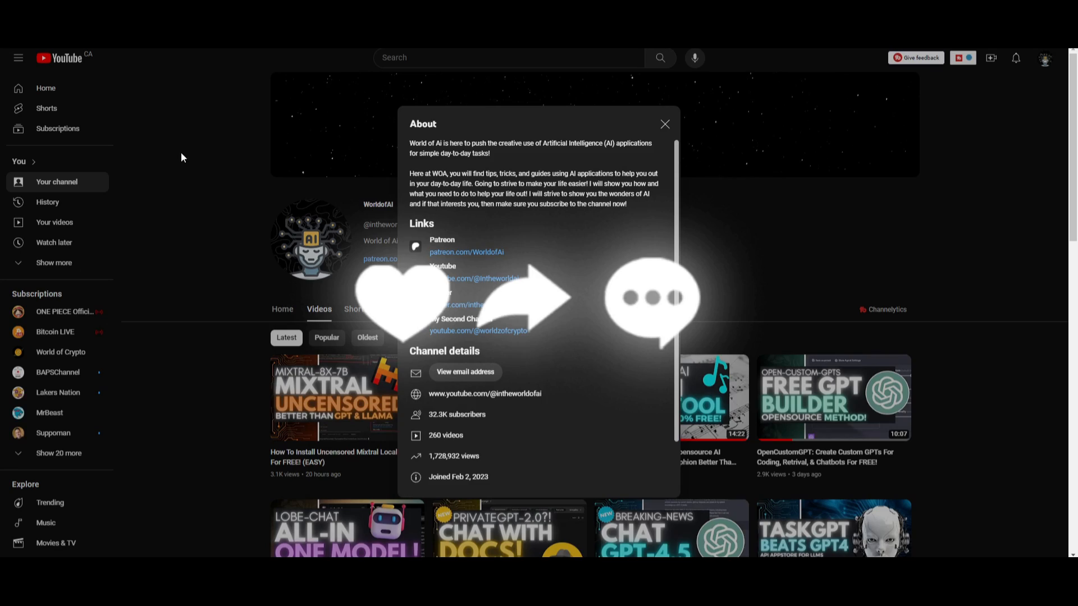
left_click(664, 125)
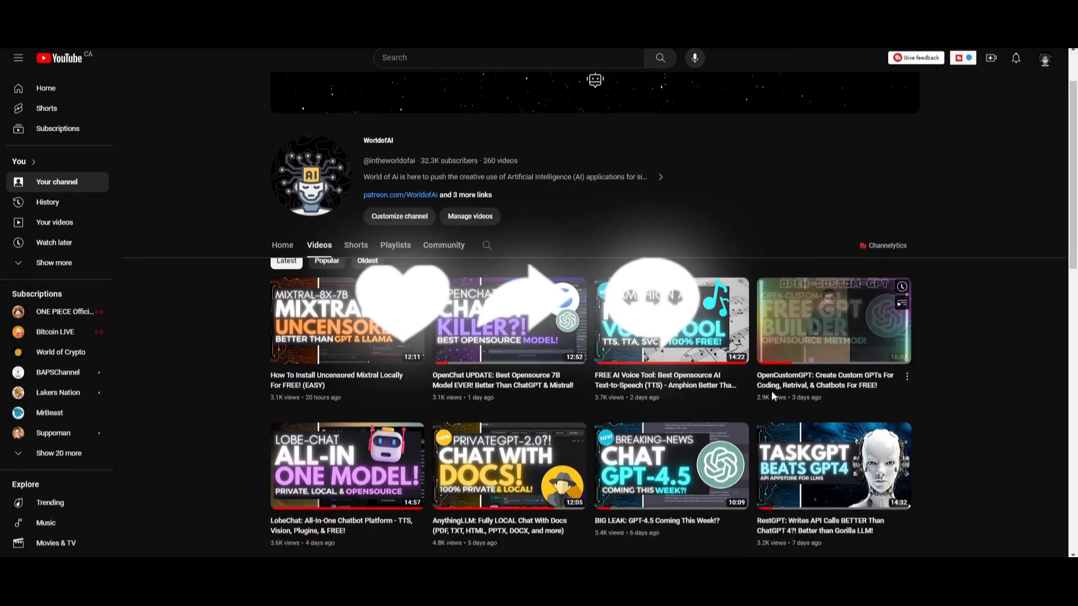
scroll("down", 3)
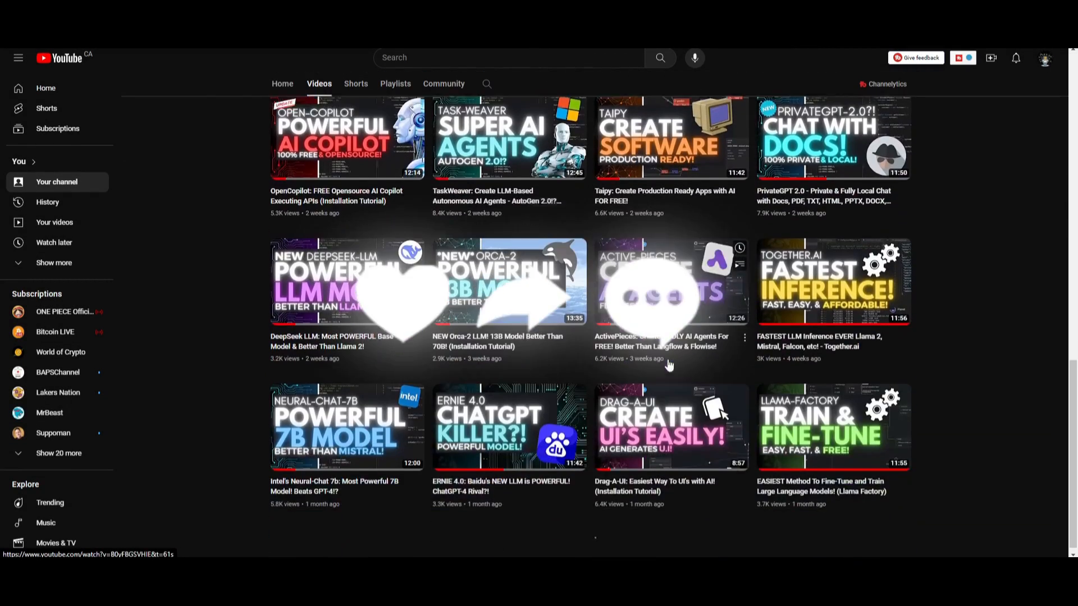
scroll("down", 3)
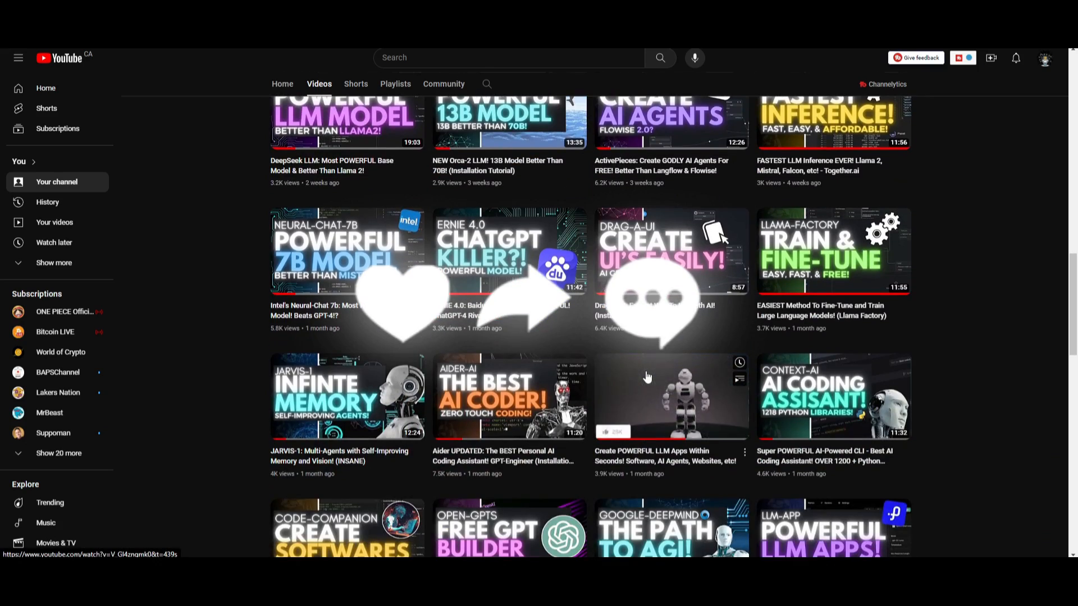